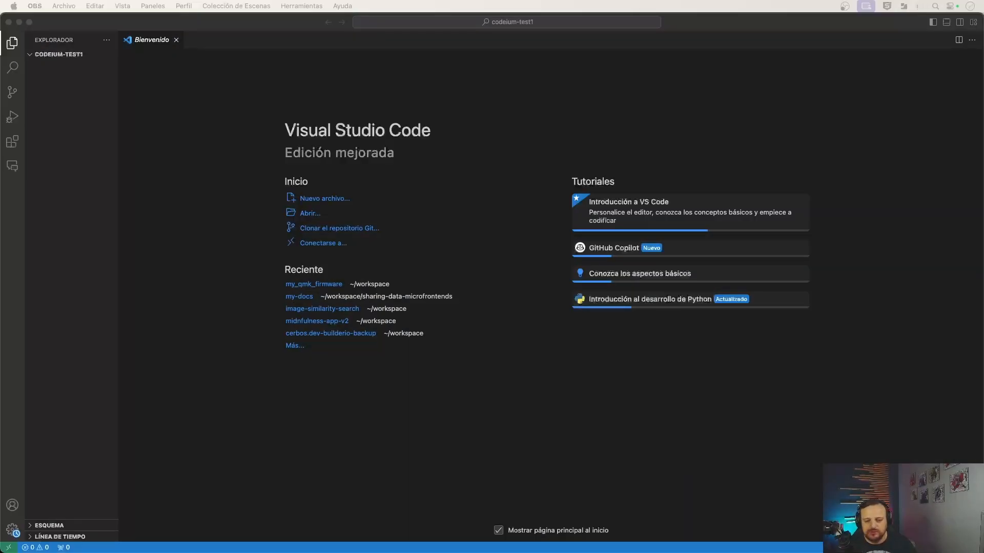
- Search extensions for 'codeium' and install Codeium: AI Coding Autocomplete
{"action": "left_click", "coordinate": [11, 142]}
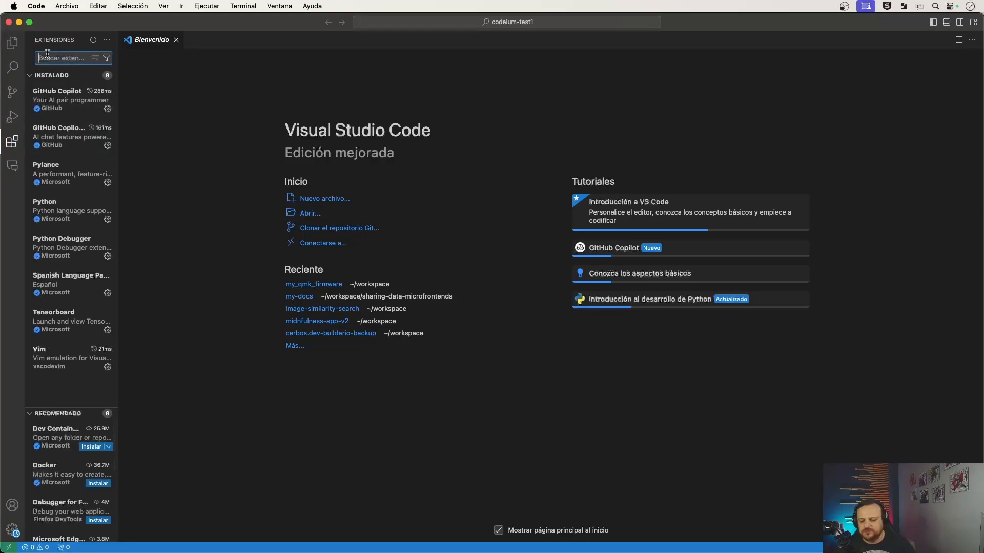
{"action": "type", "text": "codeium"}
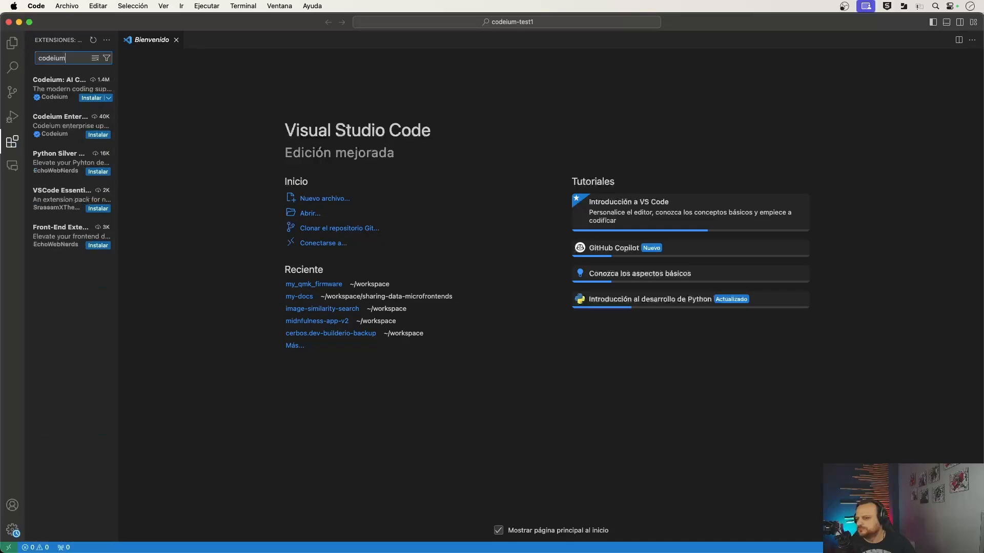
{"action": "left_click", "coordinate": [69, 84]}
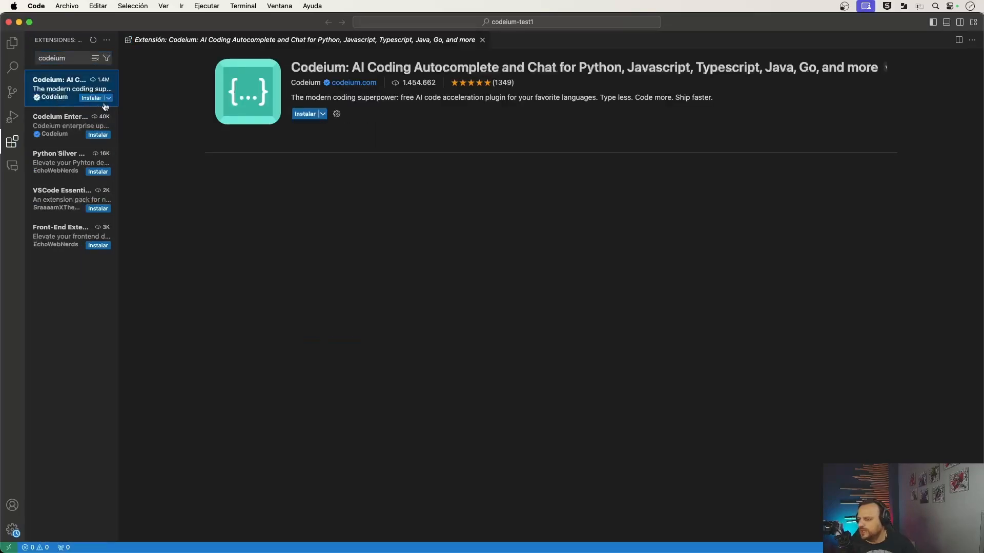
{"action": "left_click", "coordinate": [304, 114]}
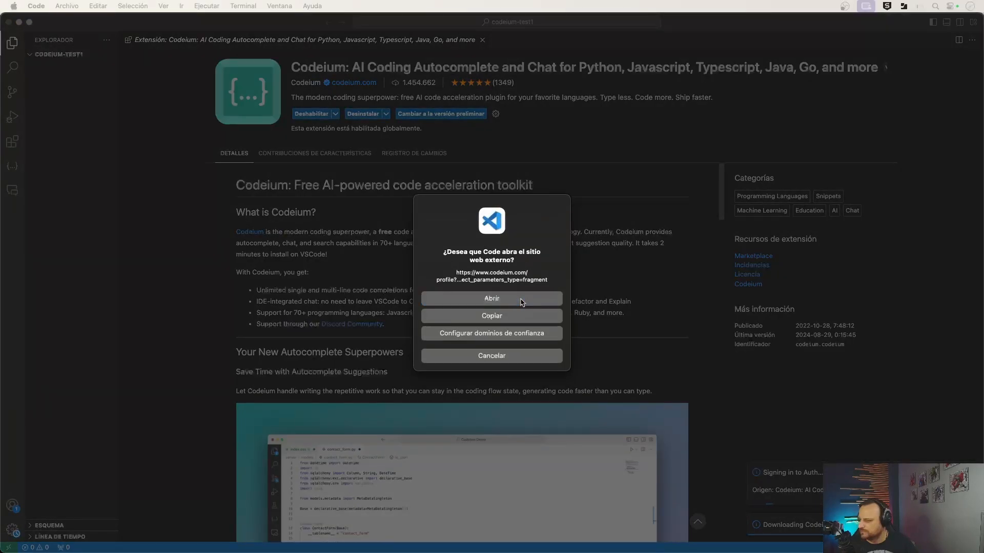
- Allow opening the Codeium sign-in site and scroll its authentication token page
{"action": "left_click", "coordinate": [491, 299]}
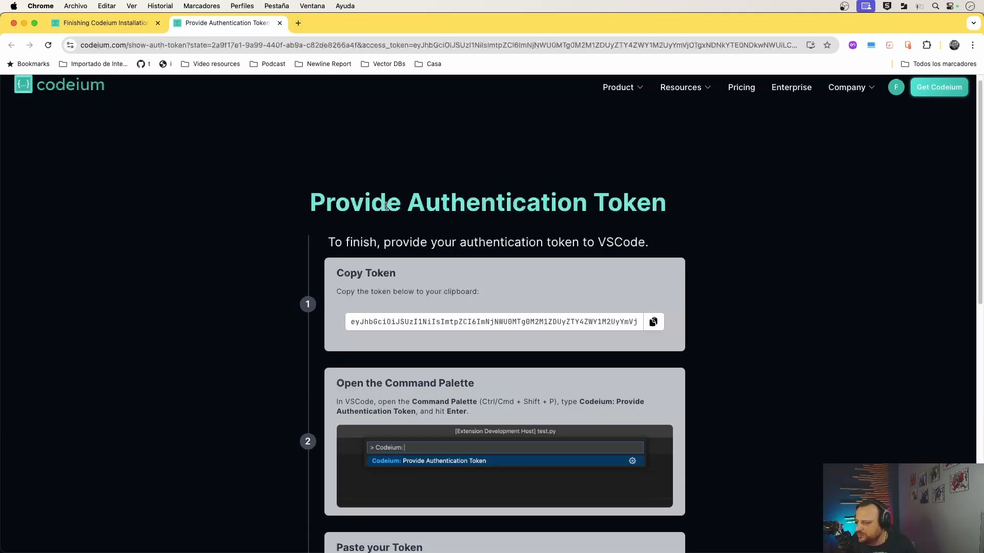
{"action": "mouse_move", "coordinate": [676, 348]}
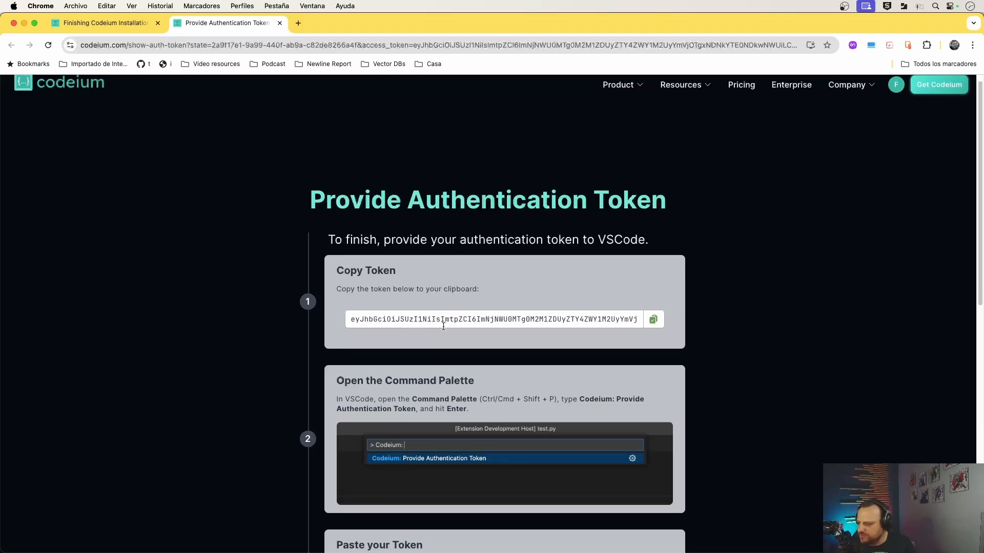
{"action": "scroll", "scroll_direction": "down", "scroll_amount": 3}
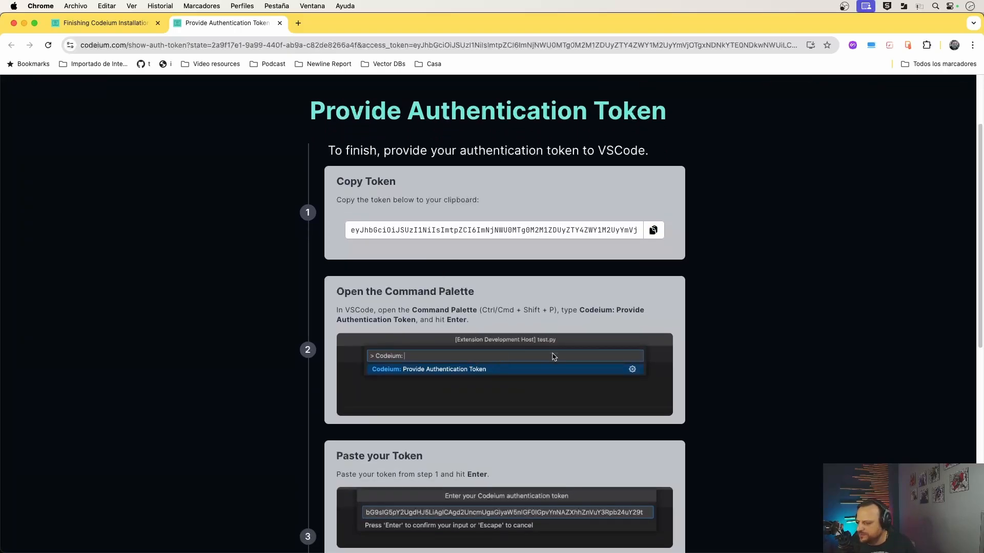
{"action": "mouse_move", "coordinate": [413, 382]}
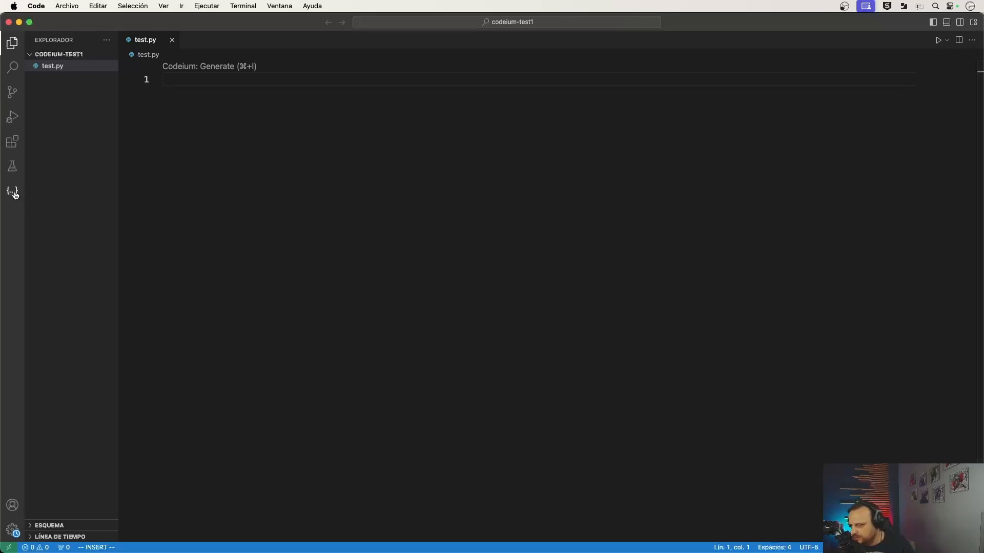
- Open the Codeium chat panel from the activity bar beside test.py
{"action": "left_click", "coordinate": [13, 191]}
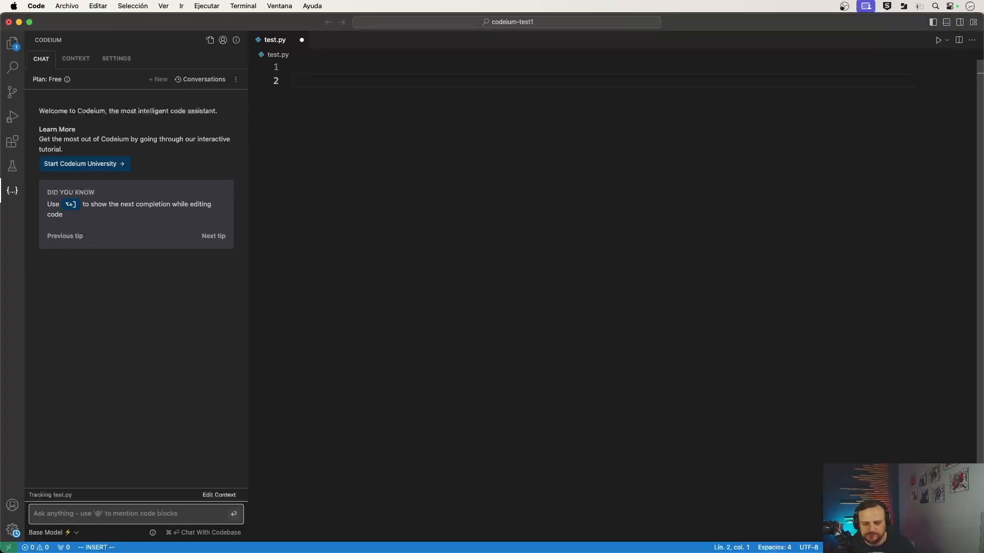
- Type the calculate_factoria(n) signature and accept Codeium's recursive body suggestion
{"action": "type", "text": "def calcu"}
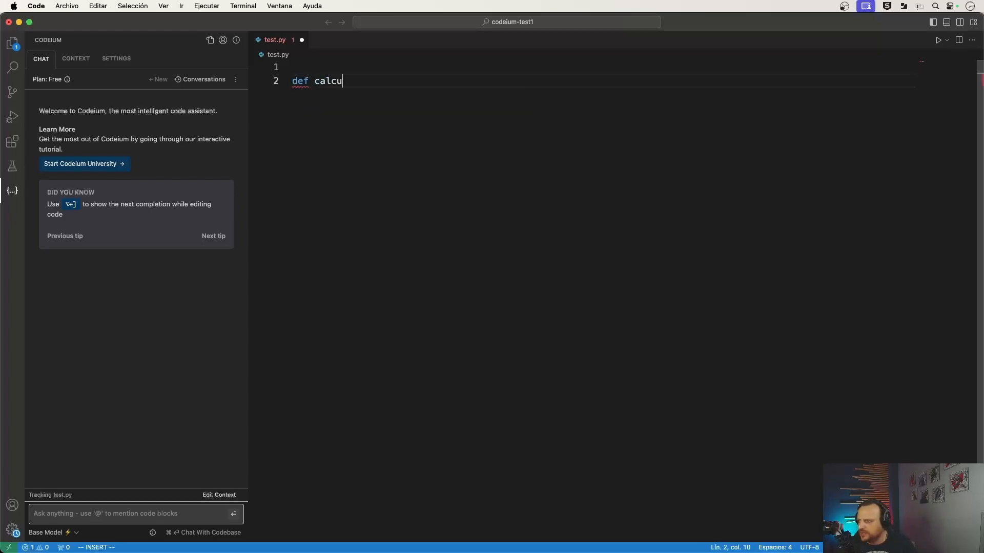
{"action": "type", "text": "late^"}
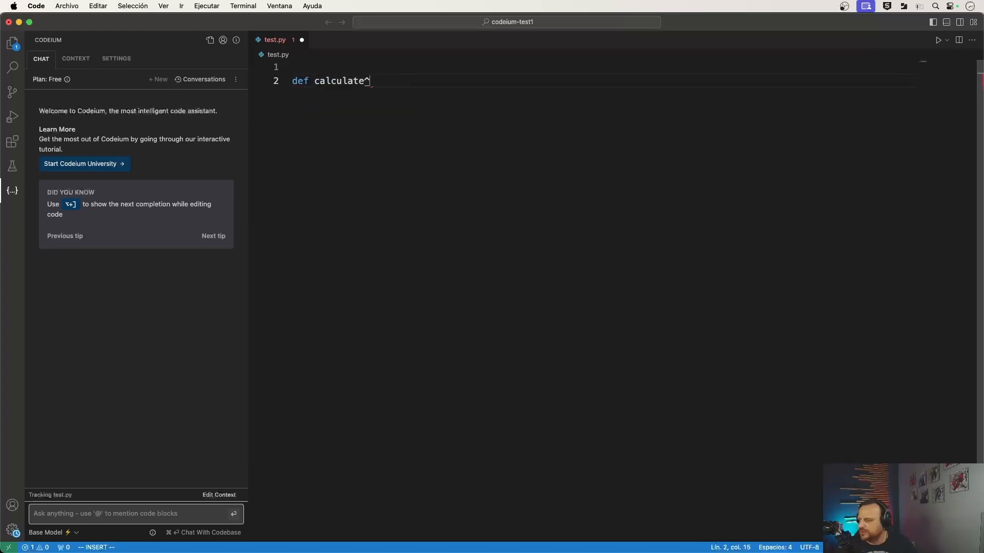
{"action": "type", "text": "_factorial()"}
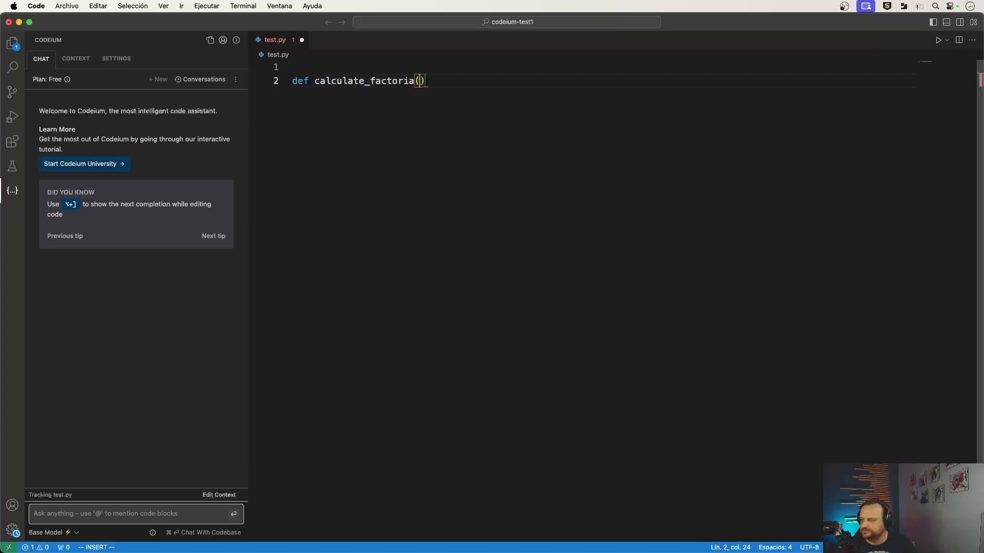
{"action": "type", "text": "n:"}
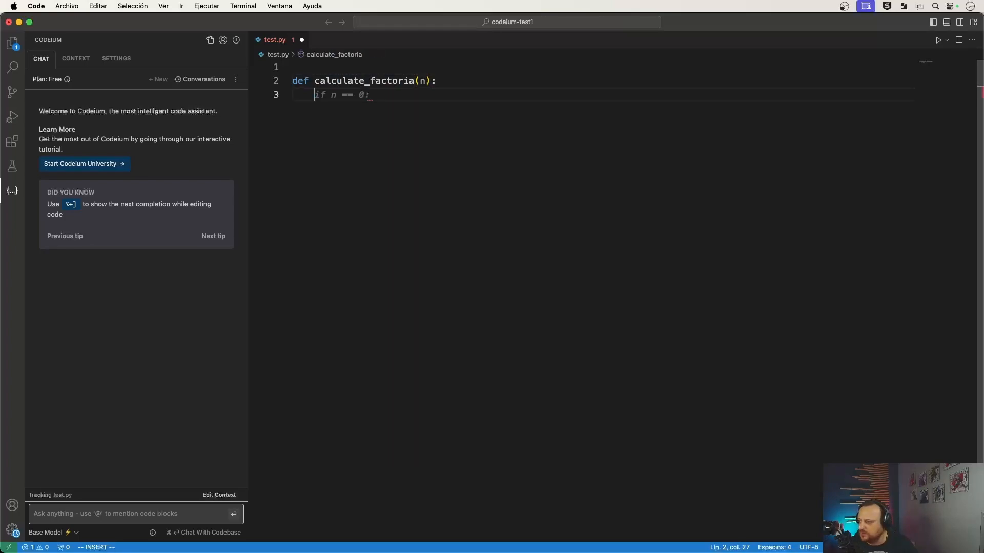
{"action": "key", "text": "Tab"}
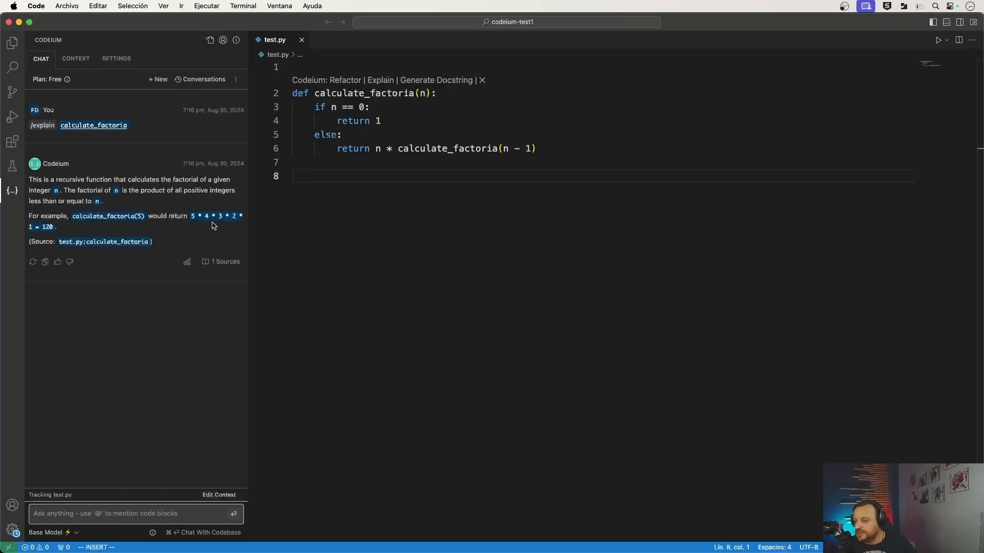
{"action": "mouse_move", "coordinate": [208, 218]}
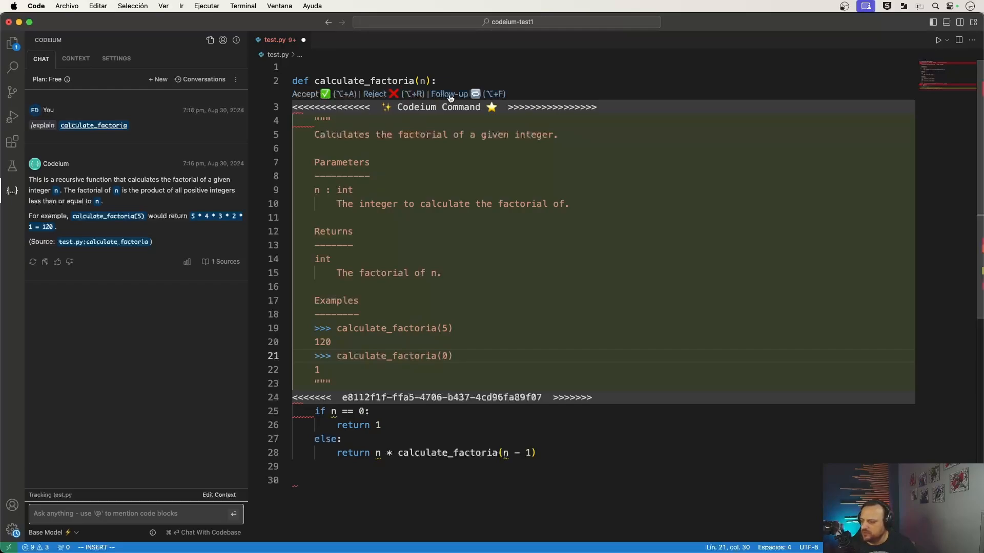
{"action": "mouse_move", "coordinate": [487, 94]}
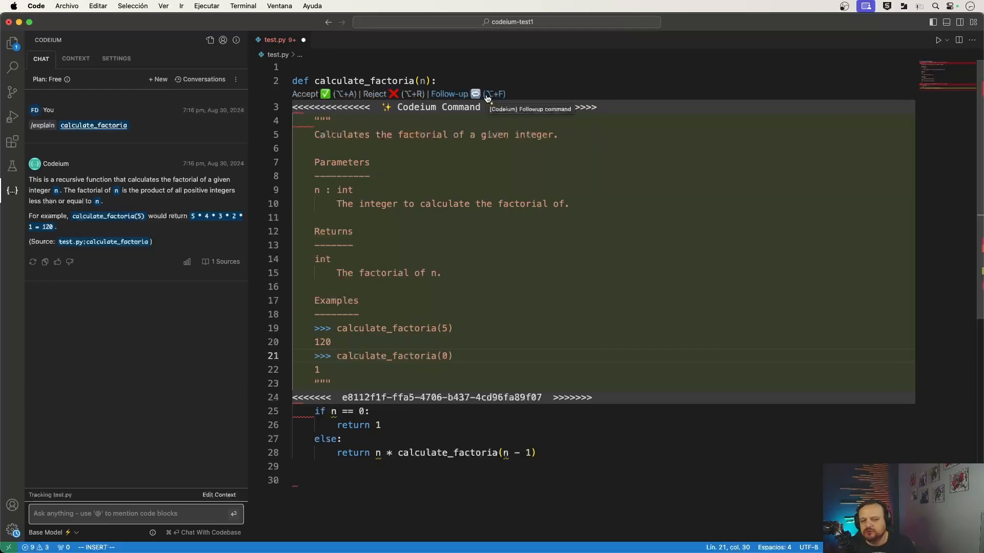
- Accept Codeium's generated docstring for calculate_factoria and start a new chat
{"action": "left_click", "coordinate": [304, 94]}
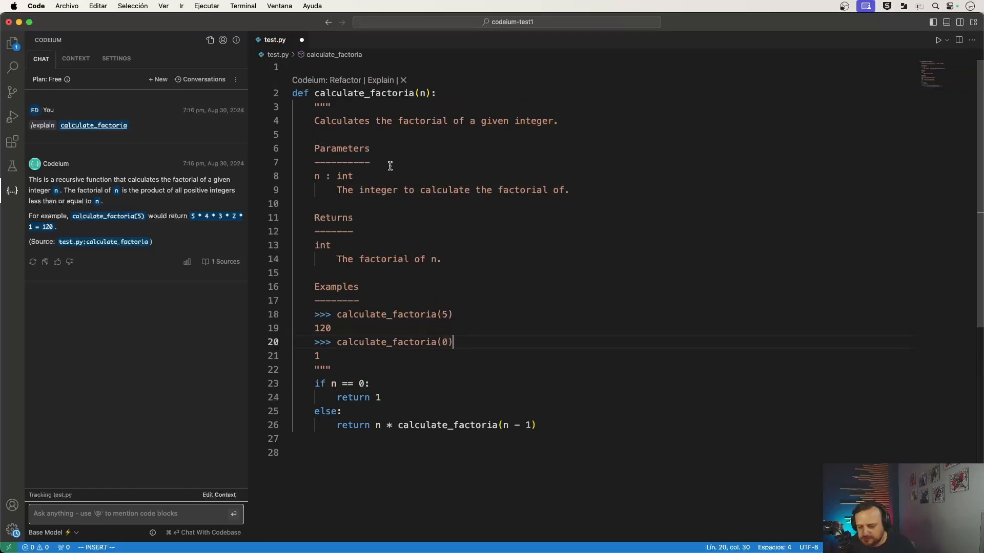
{"action": "left_click", "coordinate": [157, 78]}
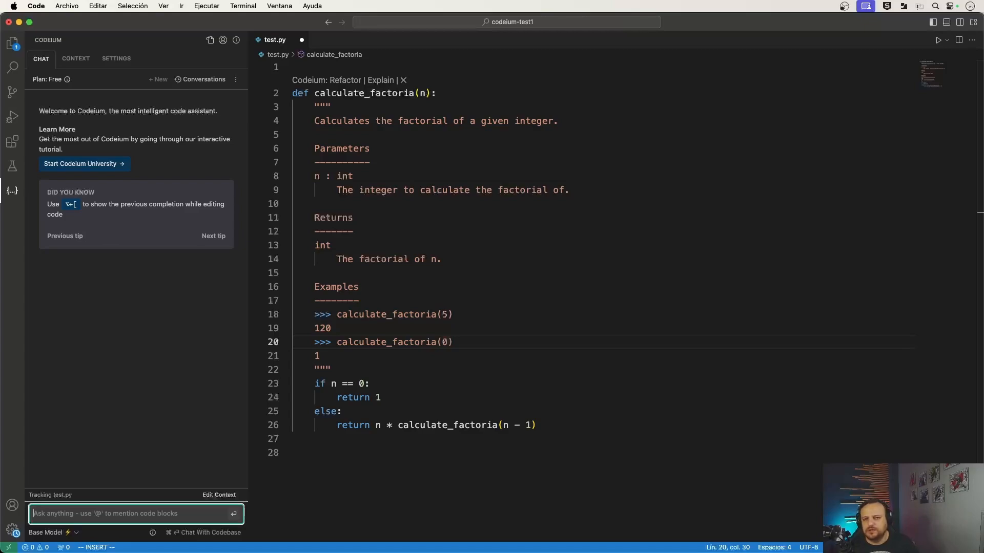
{"action": "type", "text": "cra"}
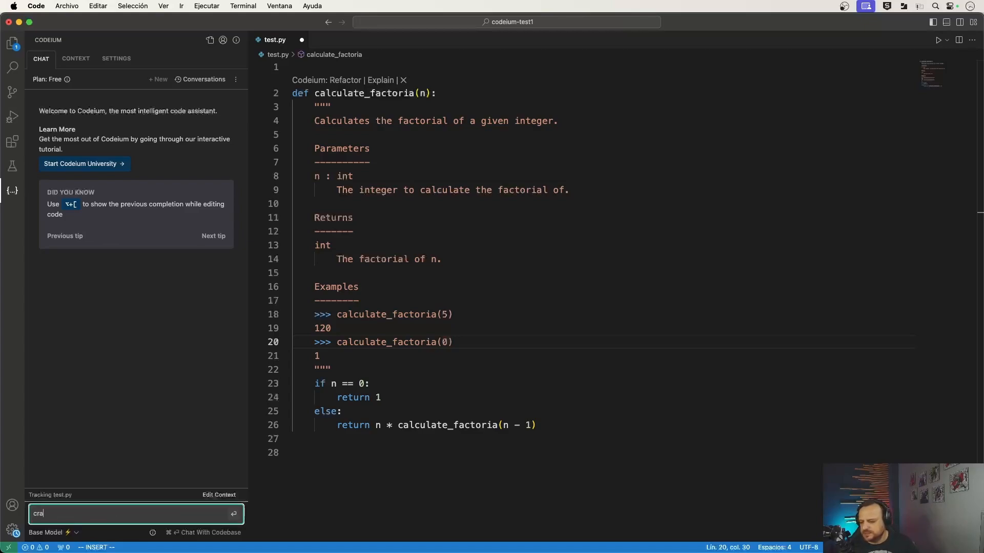
{"action": "type", "text": "create u"}
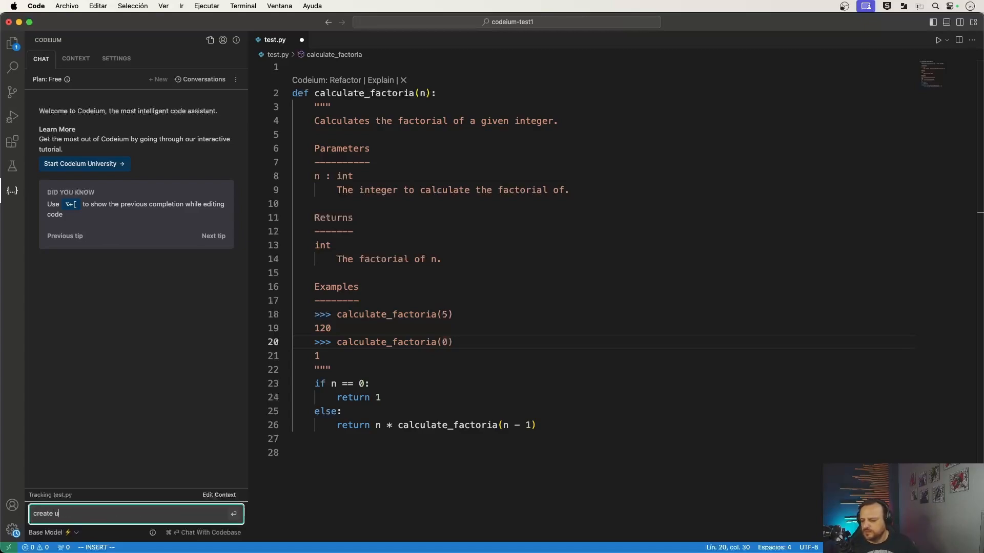
{"action": "type", "text": "nit tests for"}
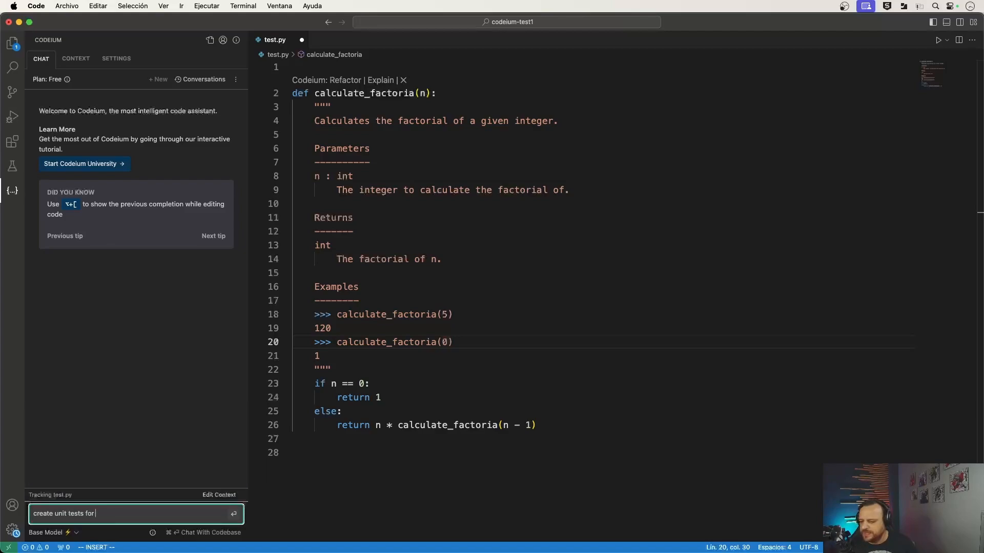
{"action": "type", "text": "@"}
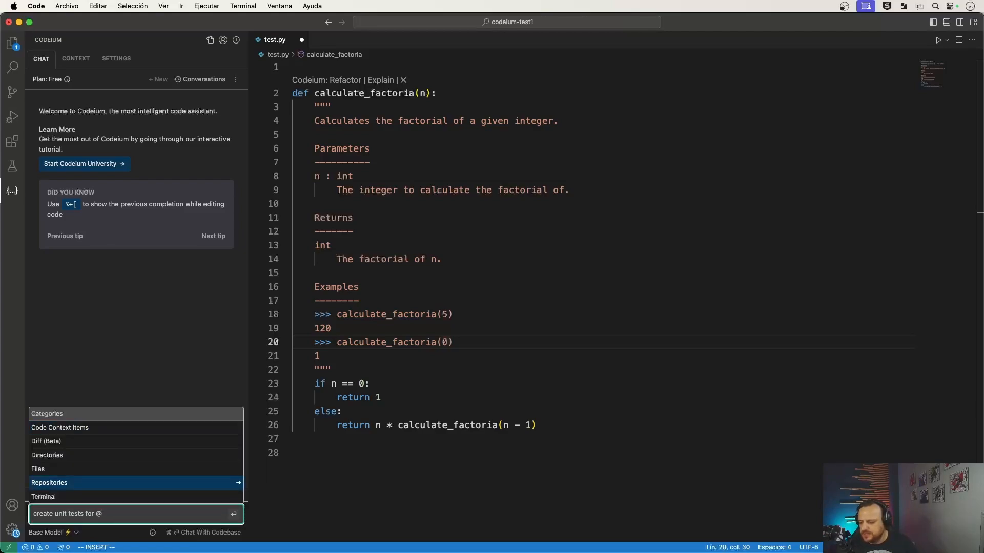
{"action": "type", "text": "calcu"}
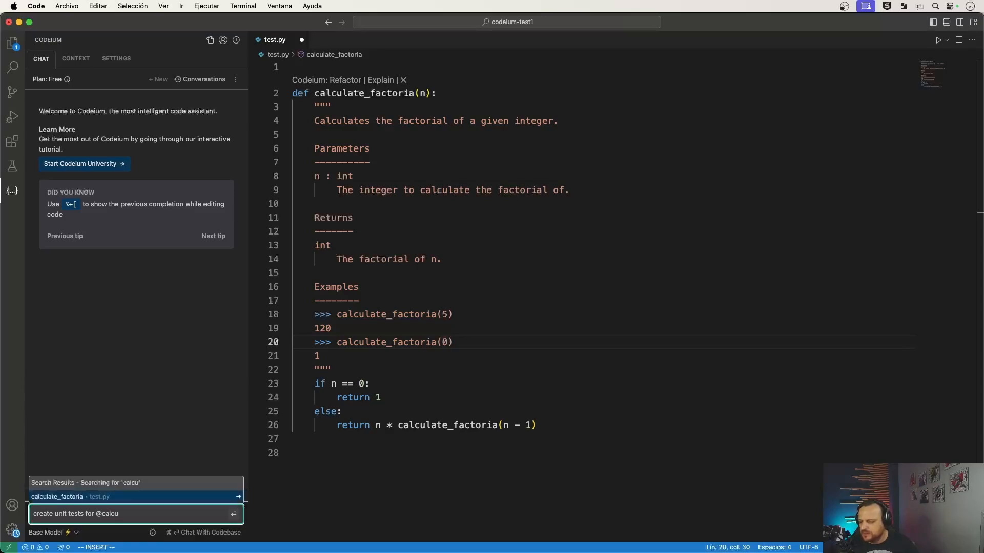
{"action": "left_click", "coordinate": [57, 496]}
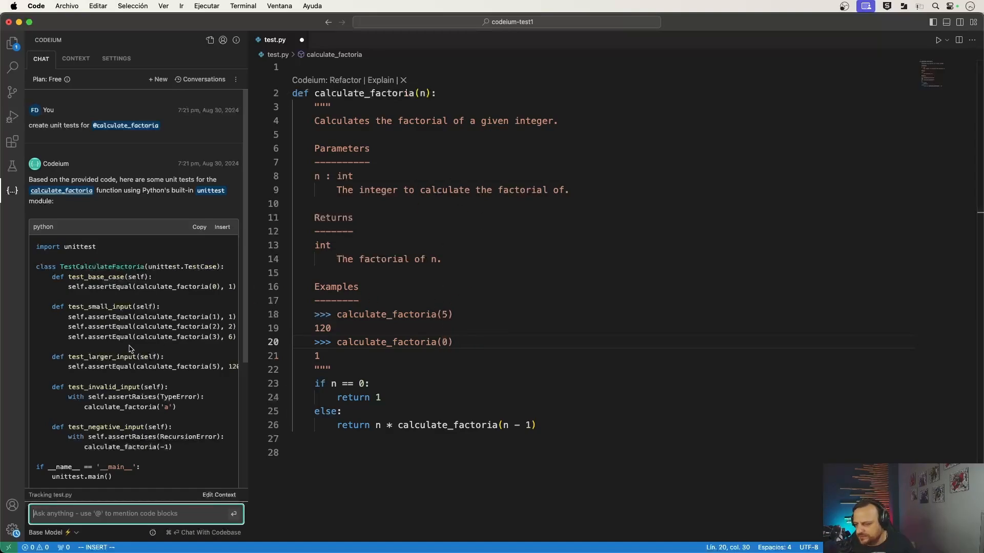
{"action": "scroll", "scroll_direction": "down", "scroll_amount": 3}
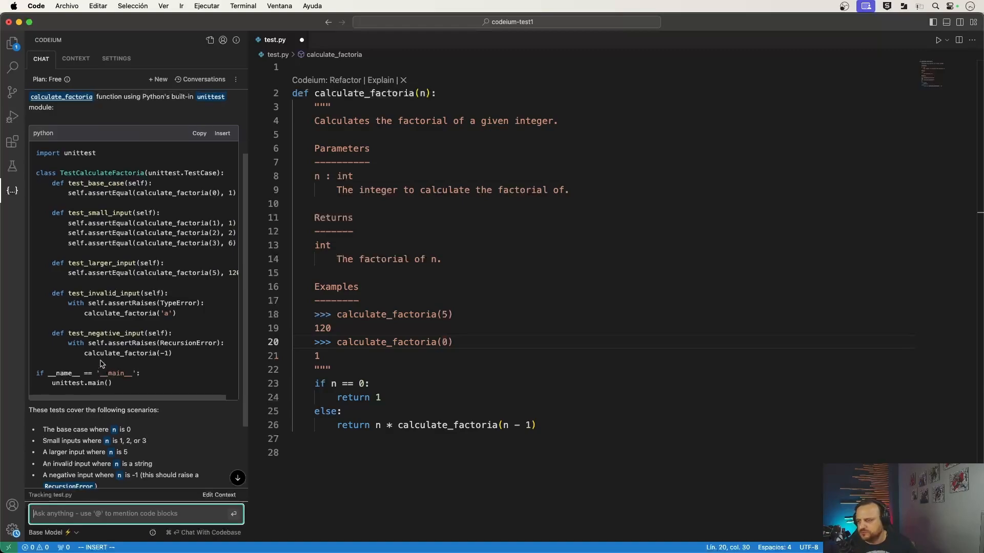
{"action": "scroll", "scroll_direction": "down", "scroll_amount": 3}
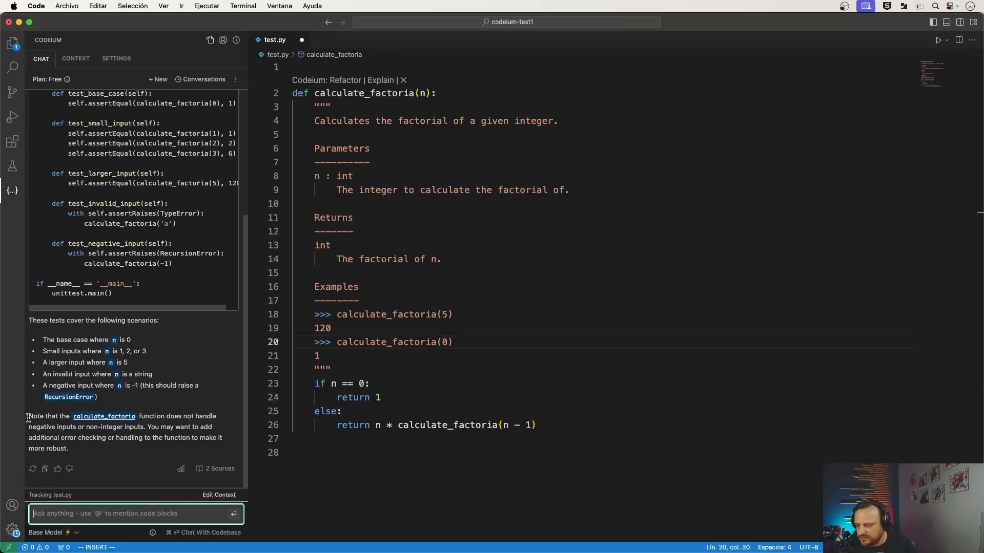
{"action": "left_click_drag", "start_coordinate": [30, 416], "coordinate": [75, 437]}
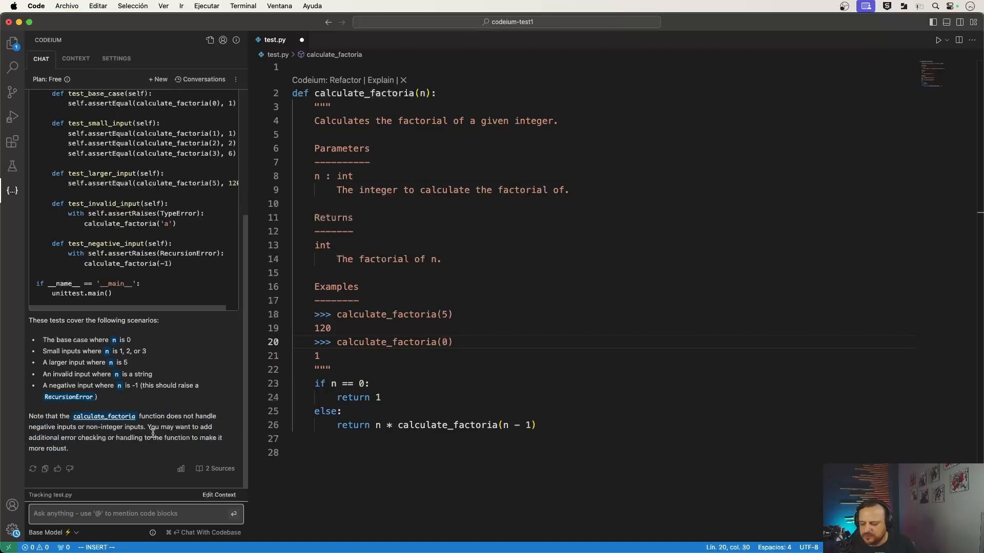
{"action": "mouse_move", "coordinate": [125, 452]}
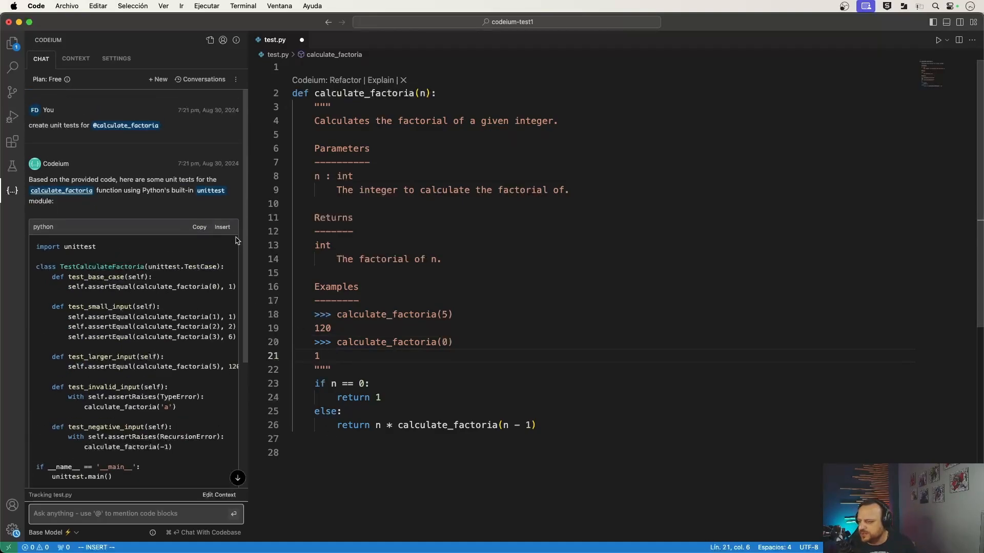
{"action": "left_click", "coordinate": [199, 227]}
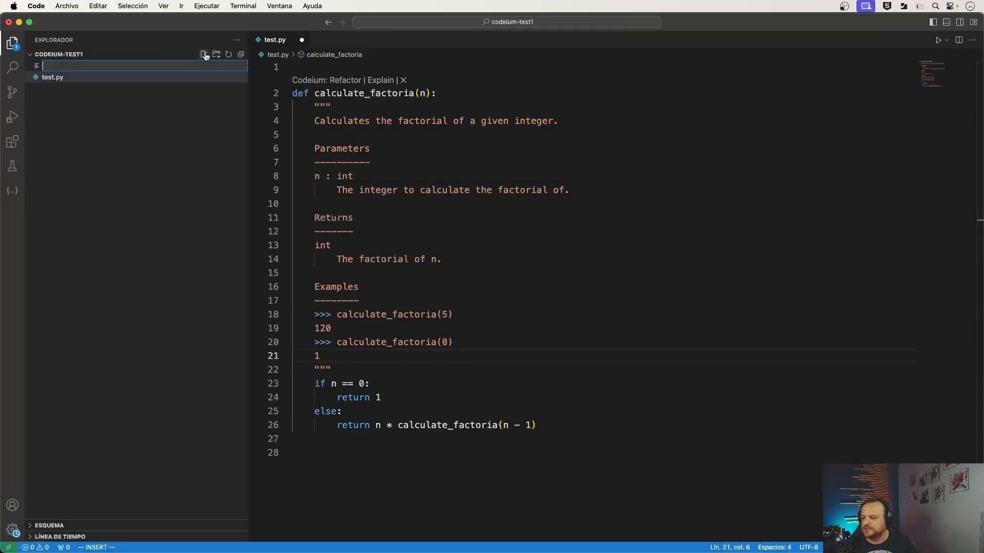
- Create test_factorial.py and paste in the generated calculate_factoria unit tests
{"action": "type", "text": "tst"}
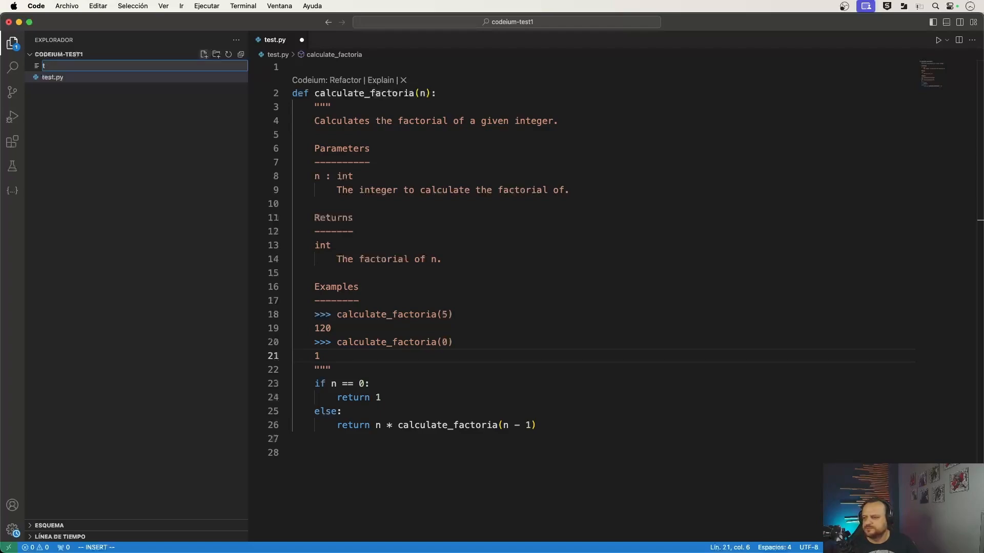
{"action": "type", "text": "est"}
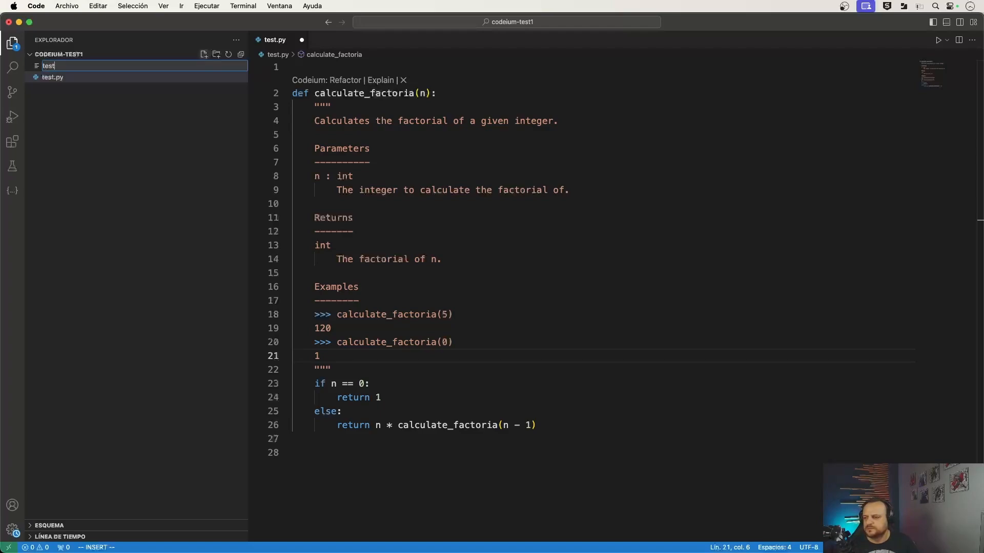
{"action": "type", "text": "_factorial"}
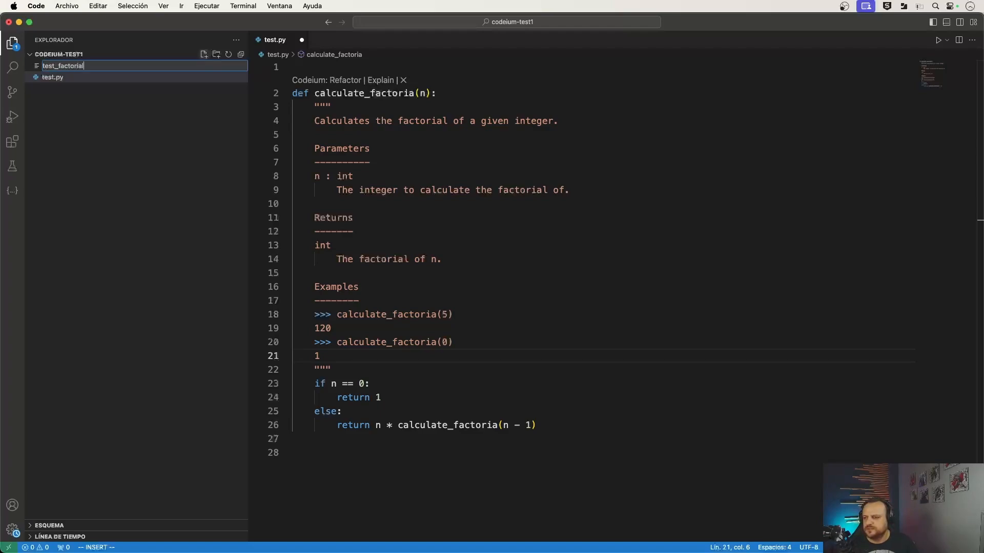
{"action": "key", "text": "Enter"}
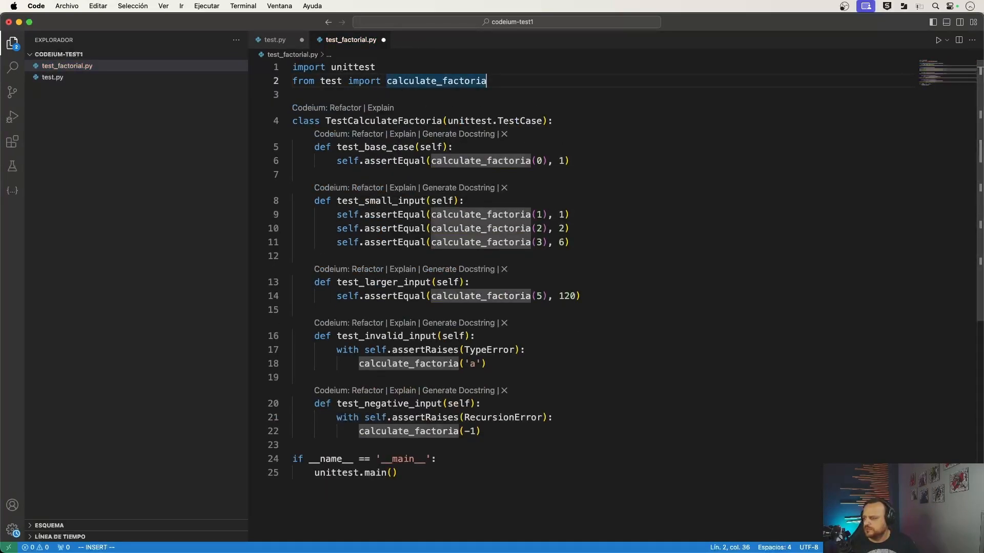
{"action": "left_click", "coordinate": [452, 200]}
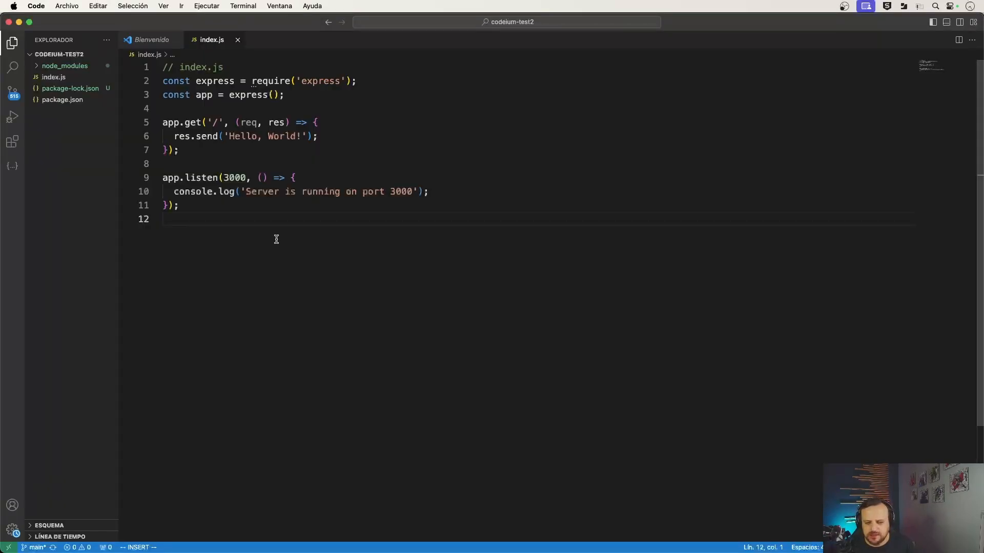
{"action": "mouse_move", "coordinate": [260, 216]}
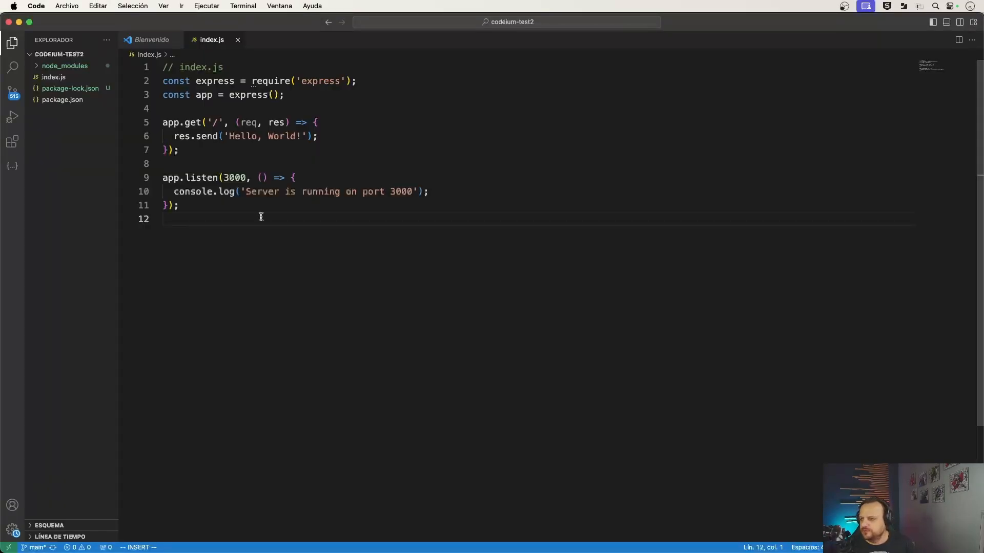
- Open index.js from the codeium-test2 project
{"action": "double_click", "coordinate": [243, 136]}
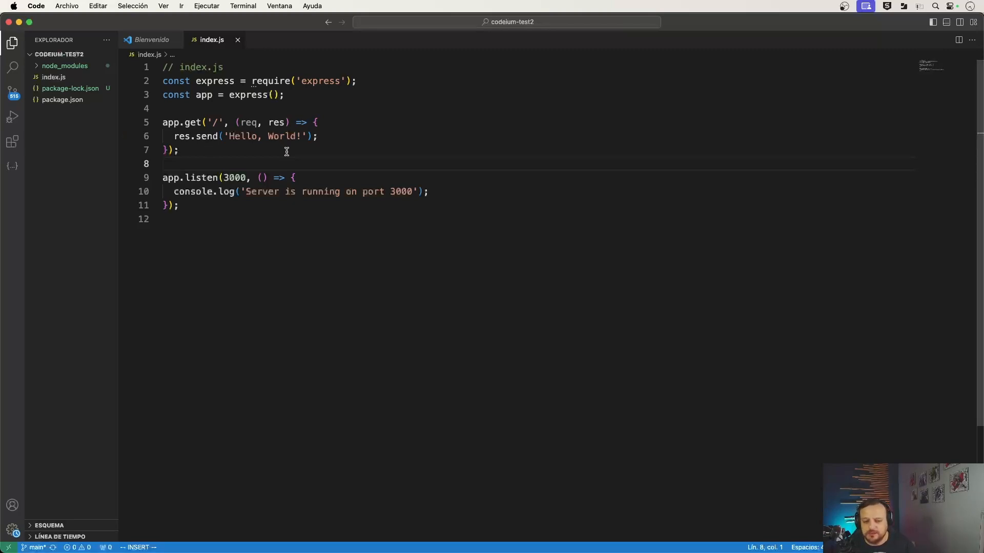
{"action": "mouse_move", "coordinate": [256, 237]}
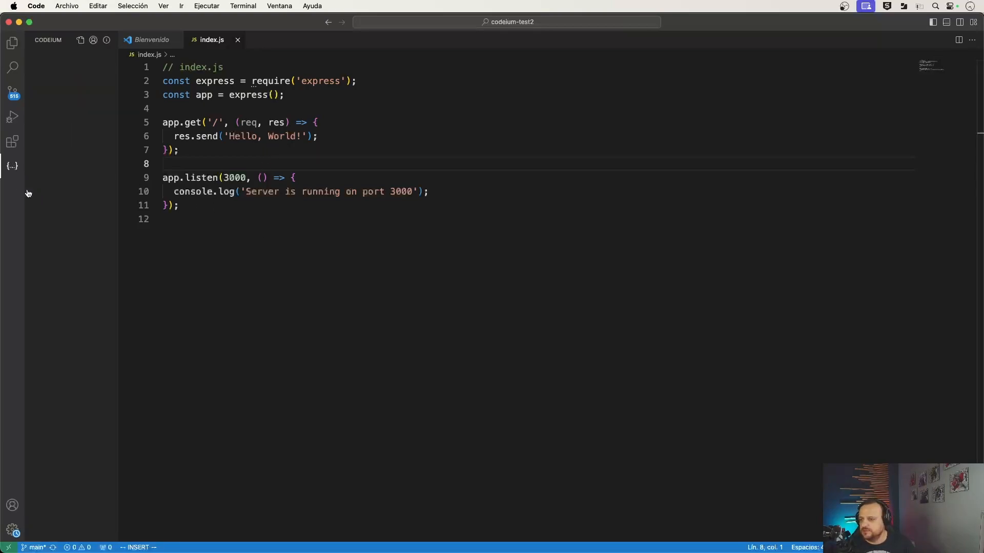
- Ask Codeium chat to 'generate semaphore ci configuration template for my node app'
{"action": "left_click", "coordinate": [12, 166]}
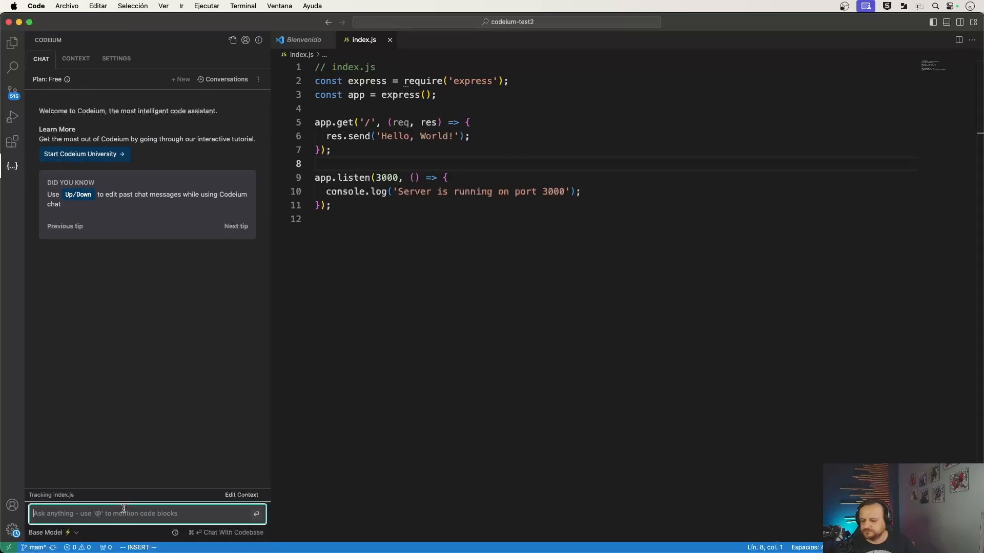
{"action": "type", "text": "d"}
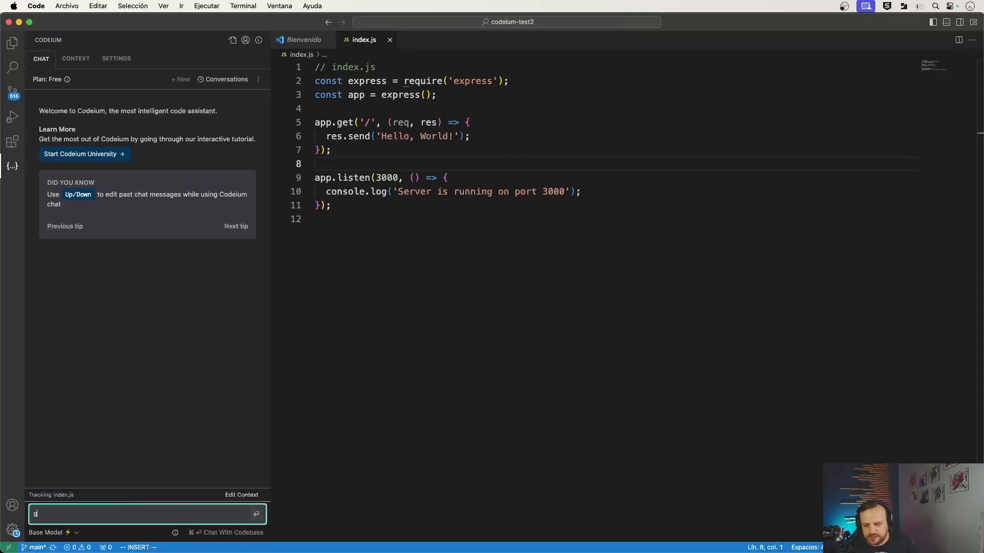
{"action": "type", "text": "generate semaphore"}
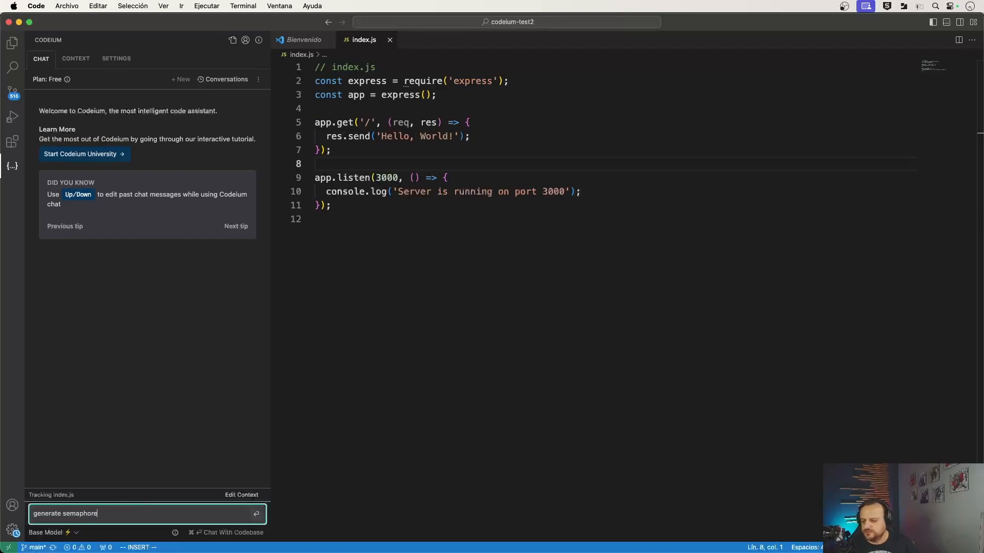
{"action": "type", "text": "ci configuration template for"}
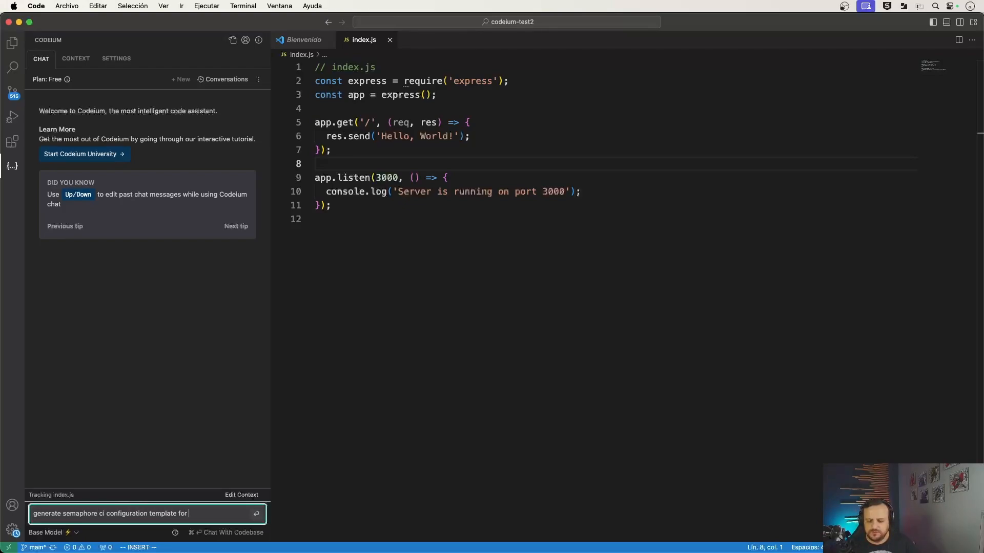
{"action": "type", "text": "my nod"}
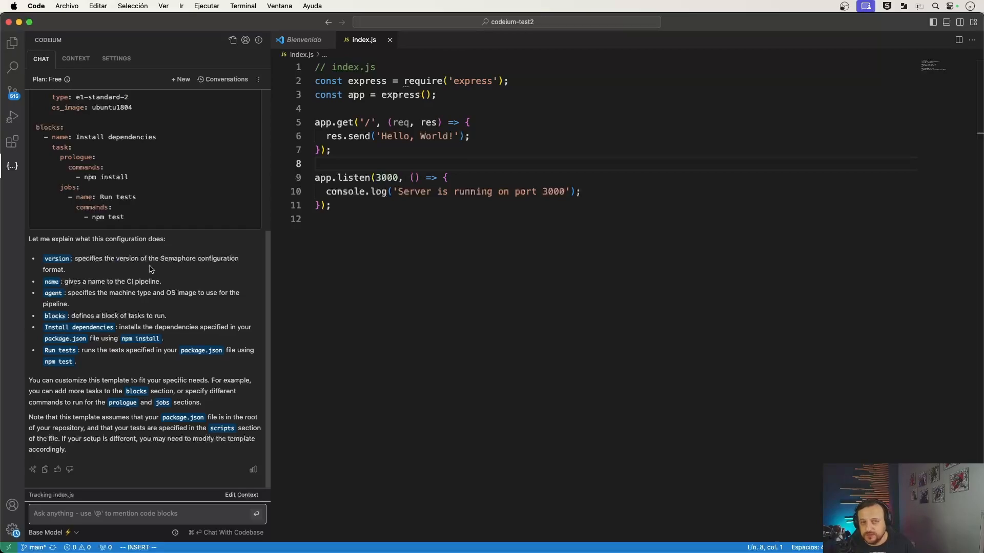
{"action": "left_click", "coordinate": [11, 43]}
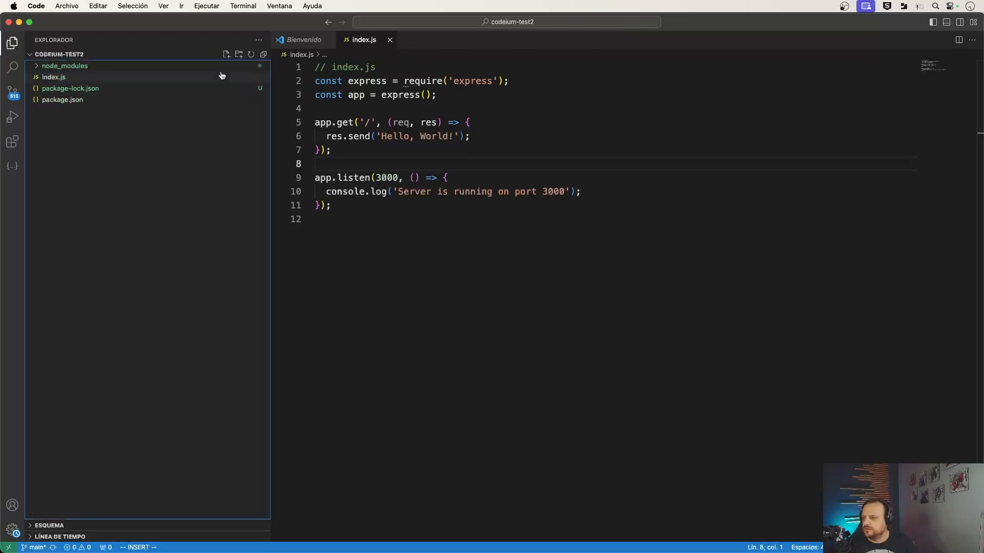
- Create .semaphore/semaphore.yml, paste in the pipeline YAML, and switch windows
{"action": "left_click", "coordinate": [227, 55]}
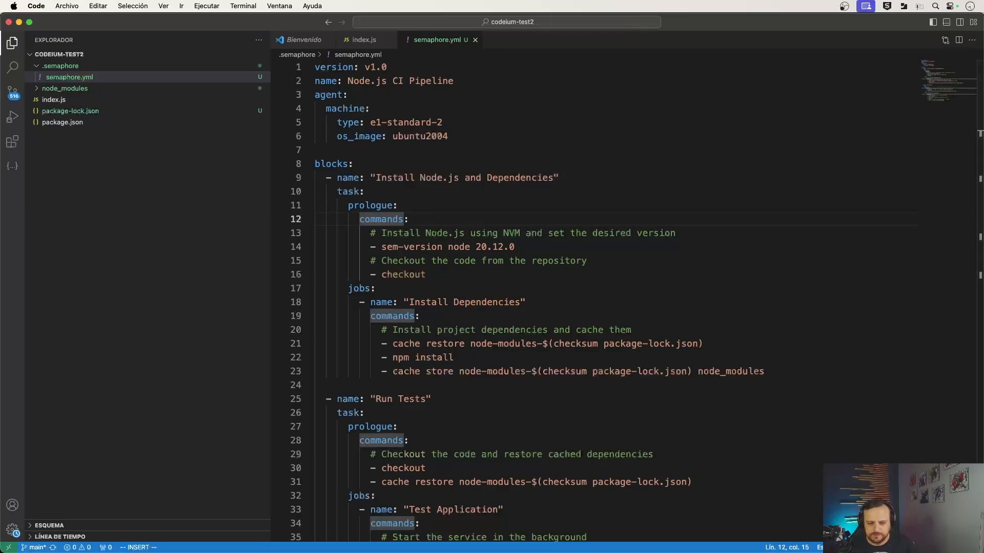
{"action": "key", "text": "cmd+tab"}
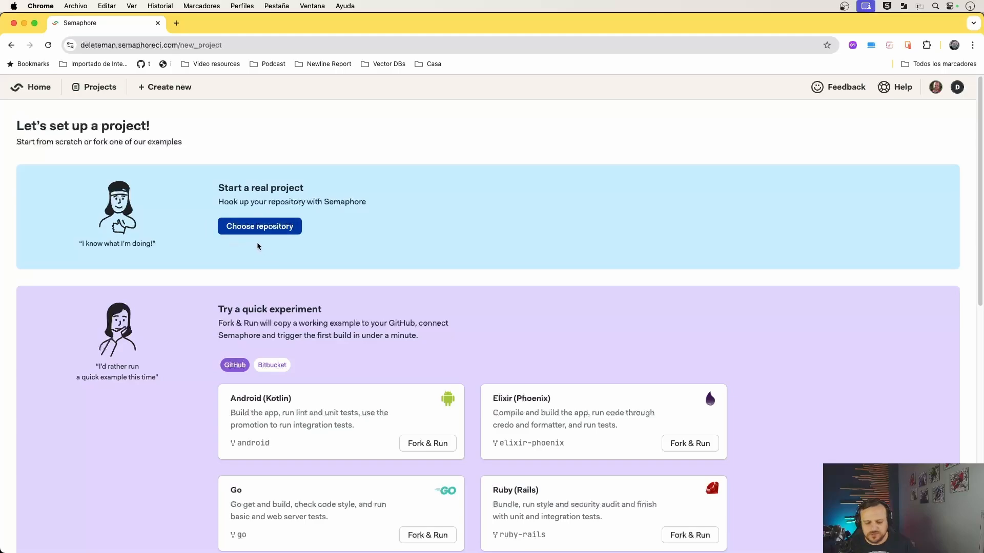
- Connect the test-nodejs-app repository to Semaphore using its existing pipeline configuration
{"action": "left_click", "coordinate": [259, 225]}
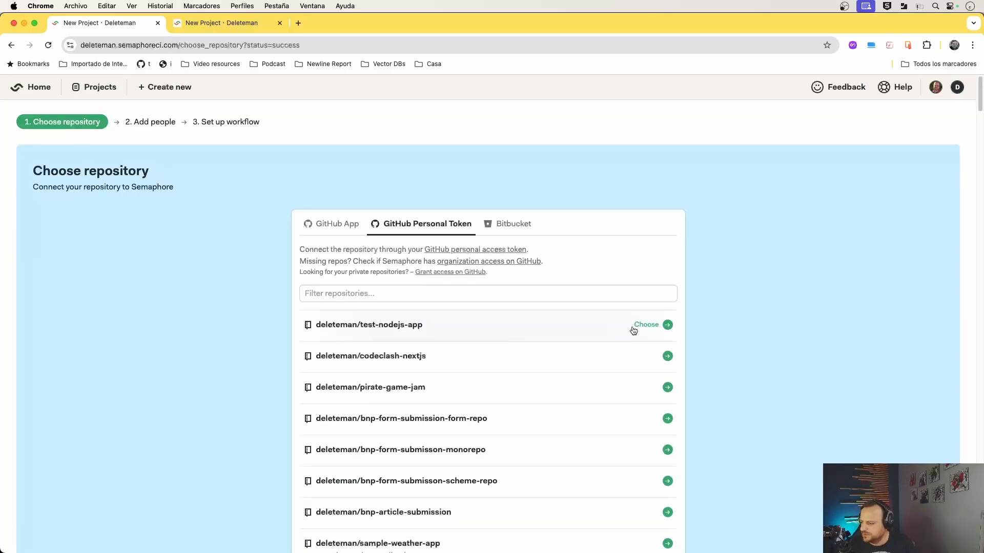
{"action": "mouse_move", "coordinate": [506, 349]}
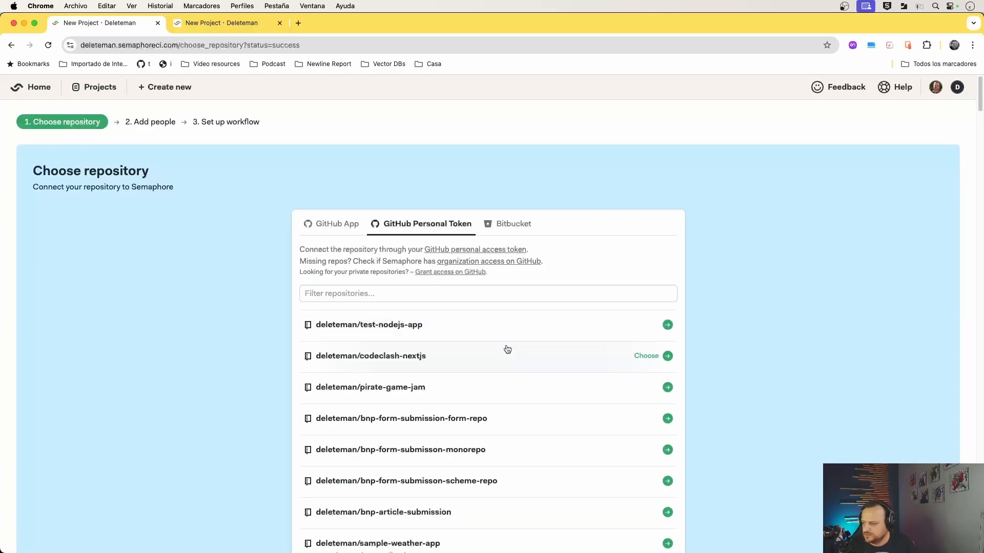
{"action": "left_click", "coordinate": [667, 324]}
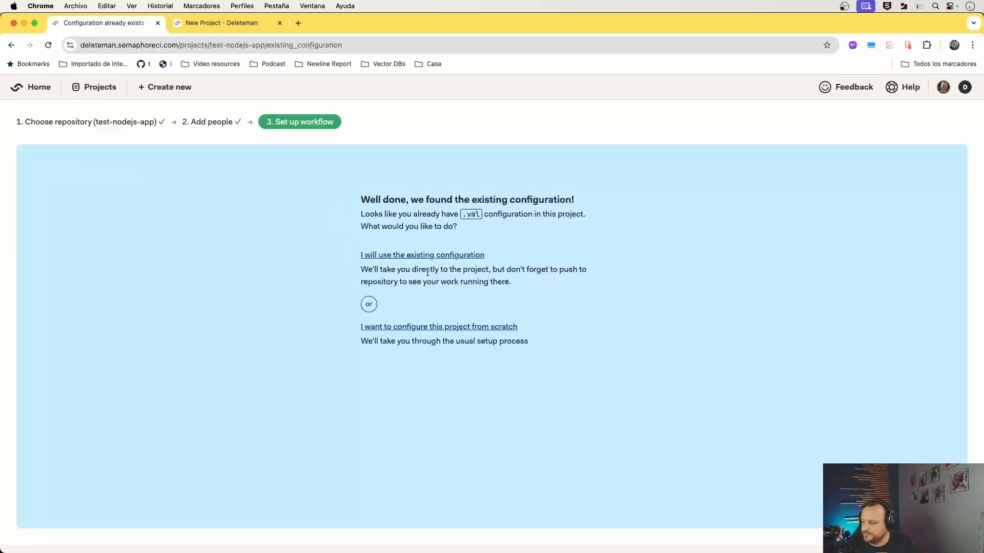
{"action": "left_click", "coordinate": [422, 255]}
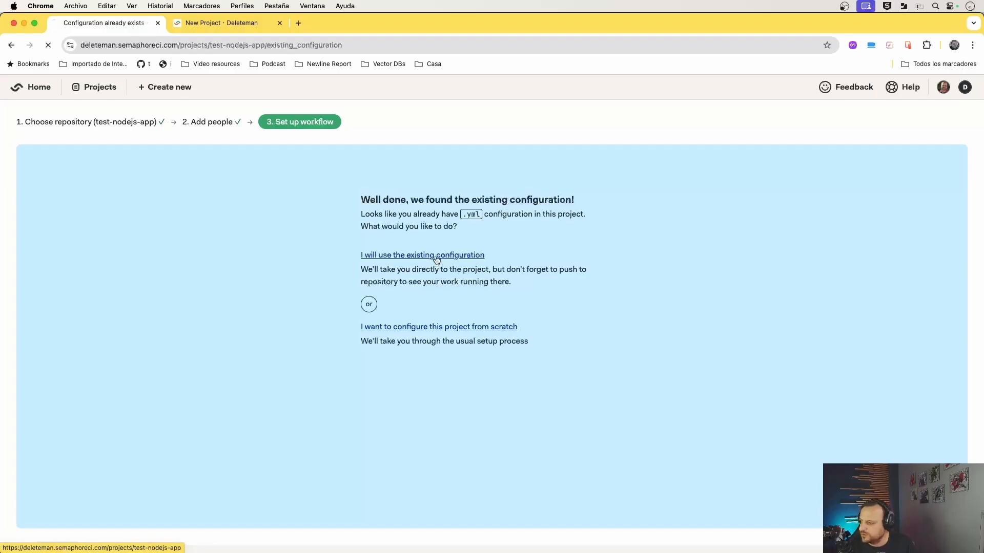
{"action": "left_click", "coordinate": [421, 255]}
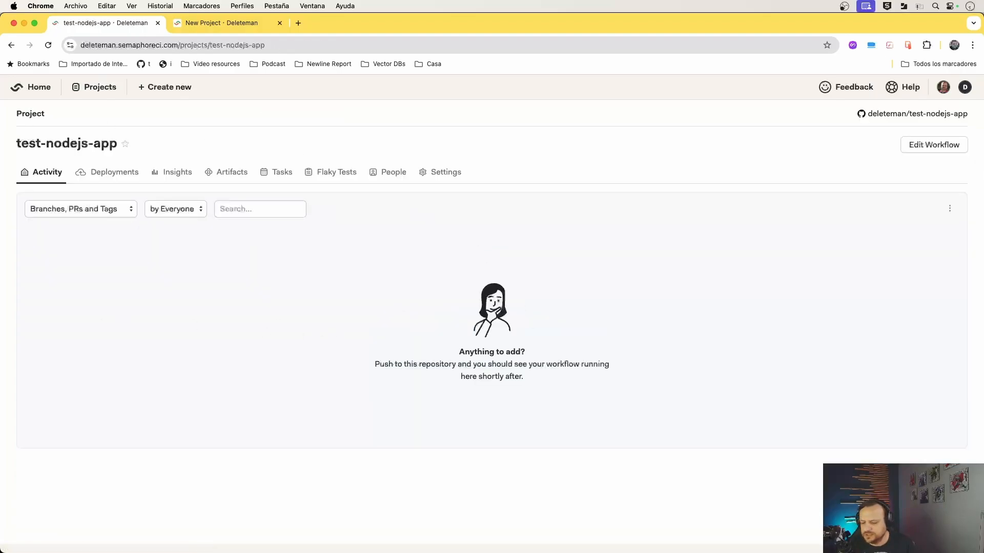
{"action": "mouse_move", "coordinate": [288, 281]}
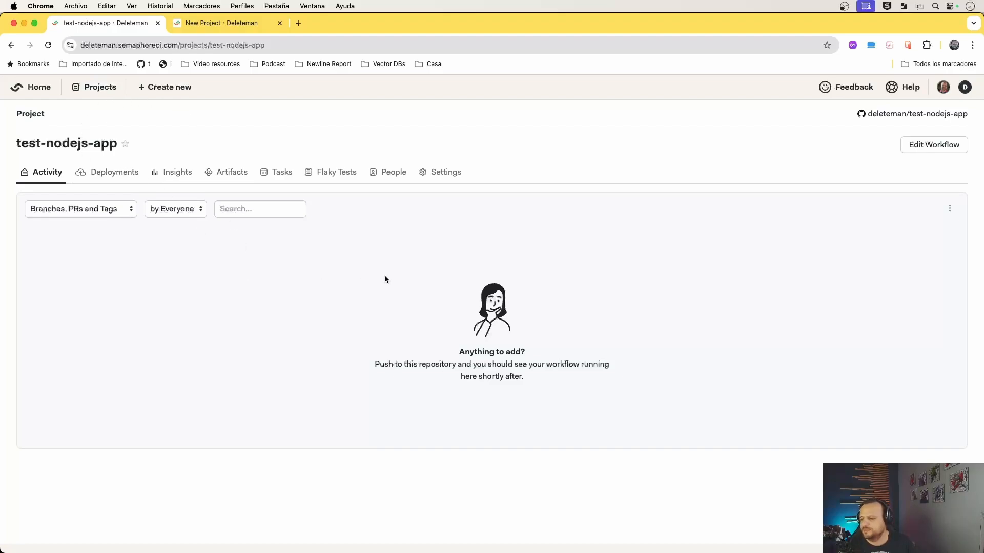
{"action": "mouse_move", "coordinate": [450, 300]}
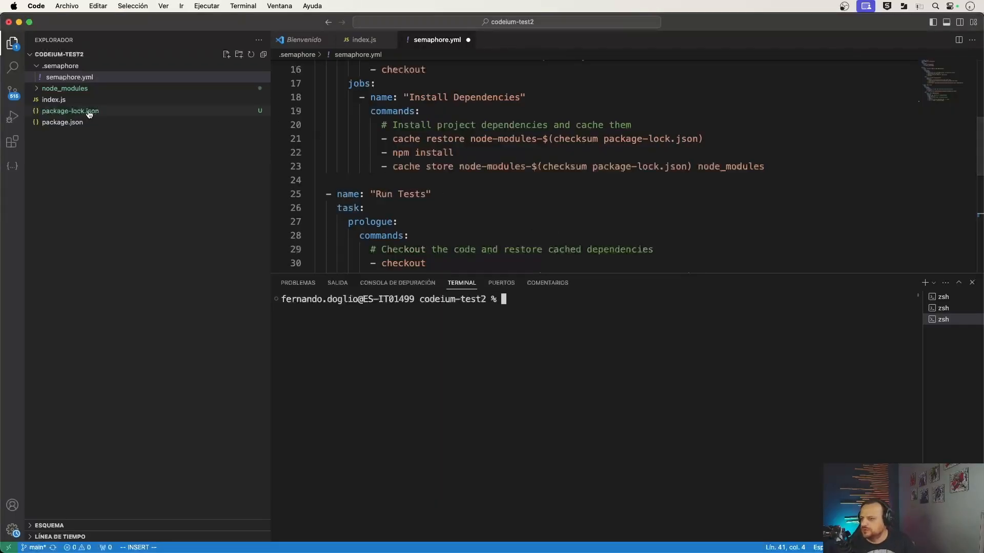
- Change the index.js greeting to 'Bye, World!' and stage index.js with git add
{"action": "left_click", "coordinate": [53, 100]}
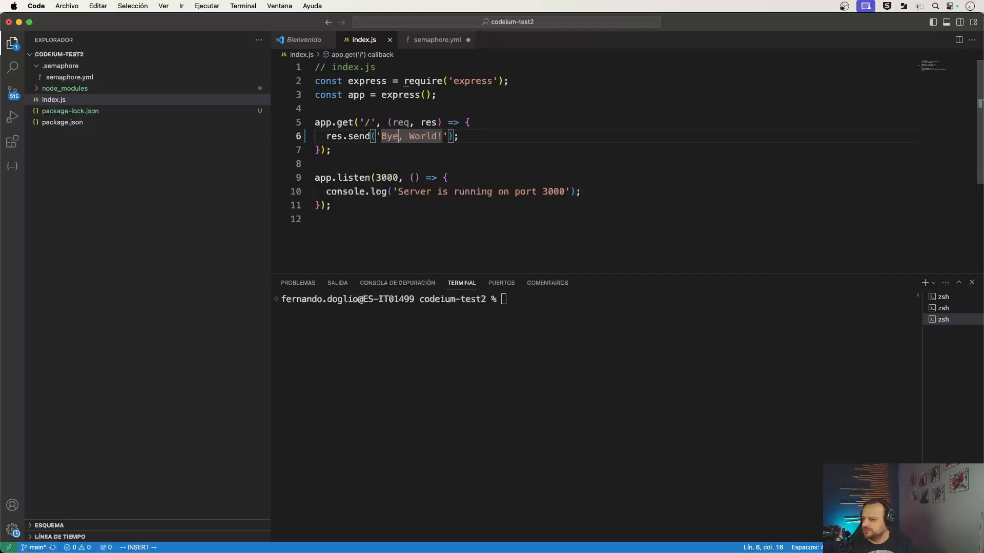
{"action": "type", "text": "g"}
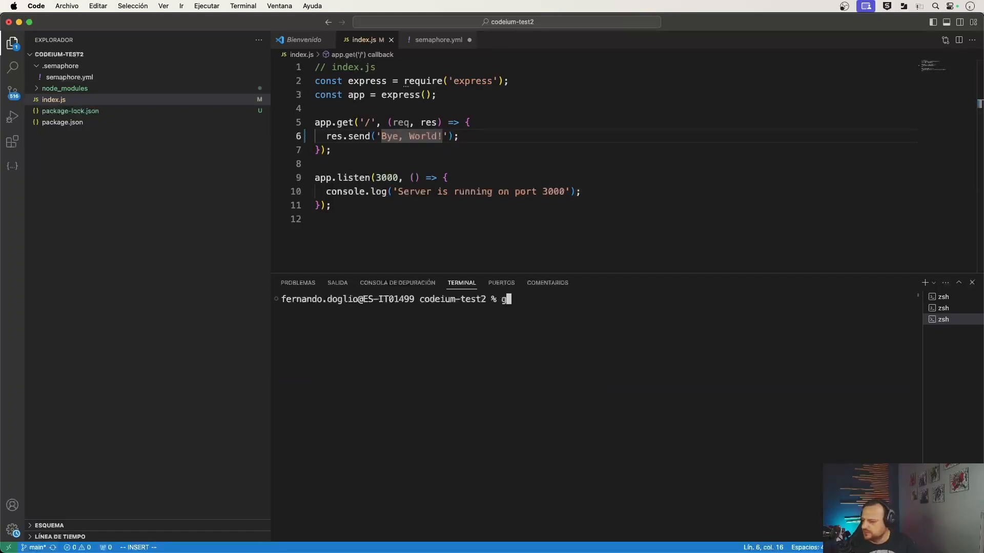
{"action": "type", "text": "it"}
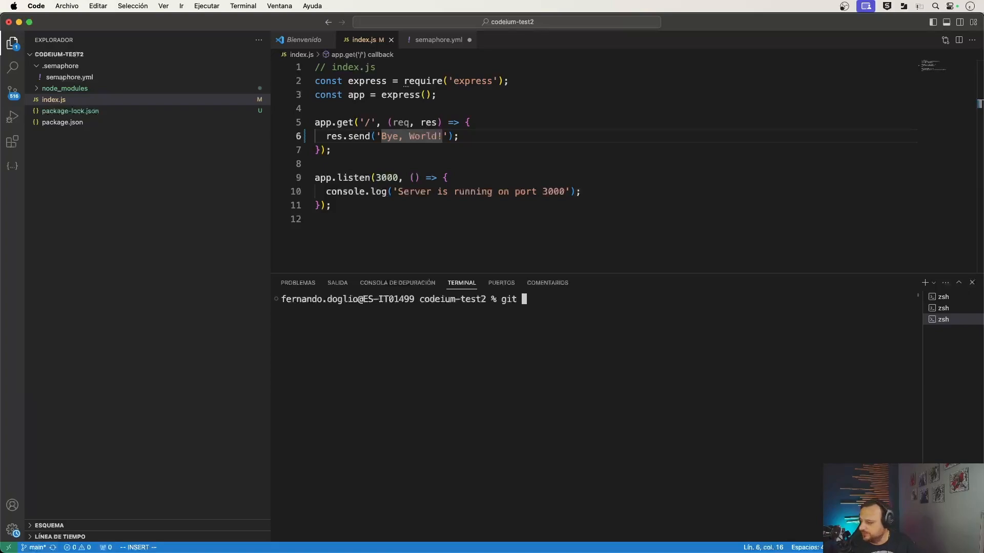
{"action": "type", "text": "add ind"}
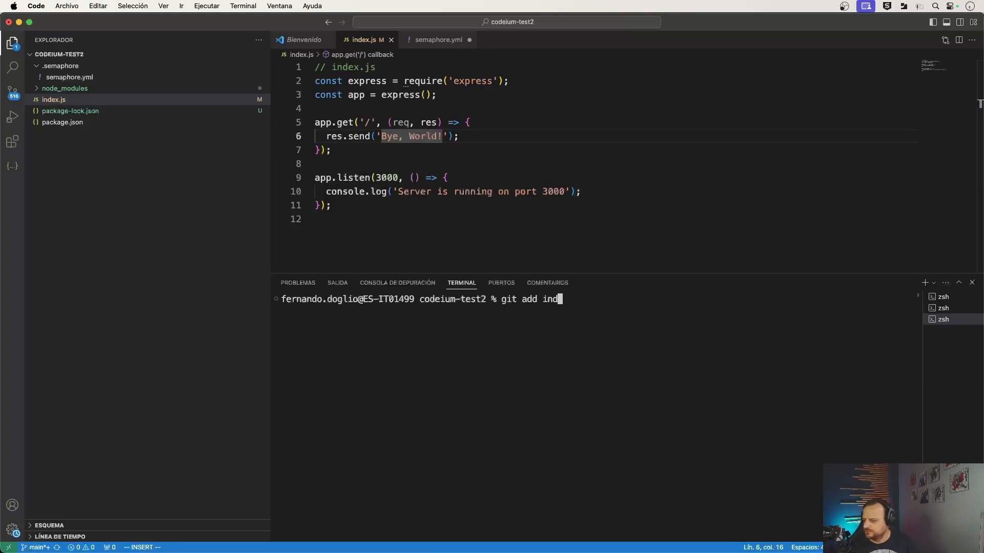
{"action": "key", "text": "Enter"}
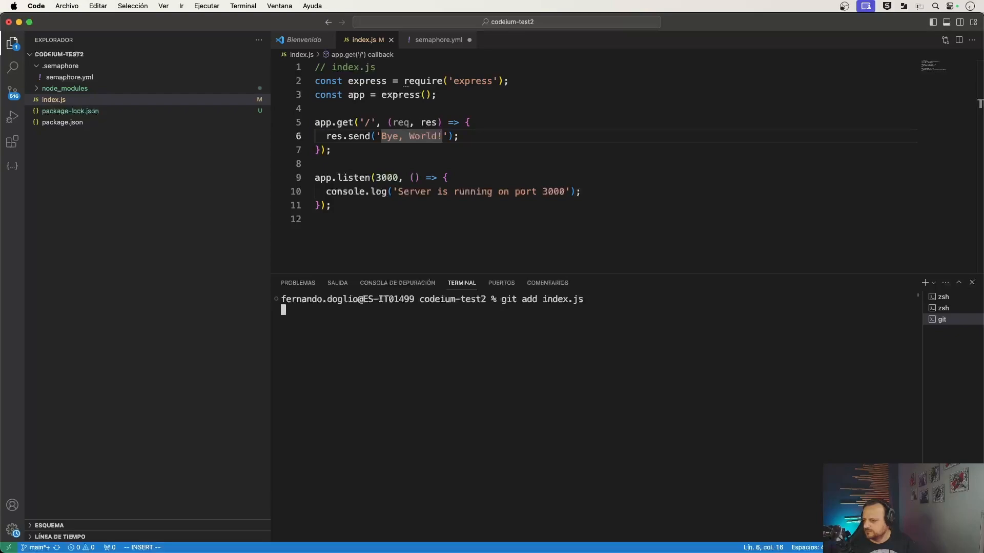
- Commit the change as 'trigger deploy' and push it to origin main
{"action": "type", "text": "git commit -m \""}
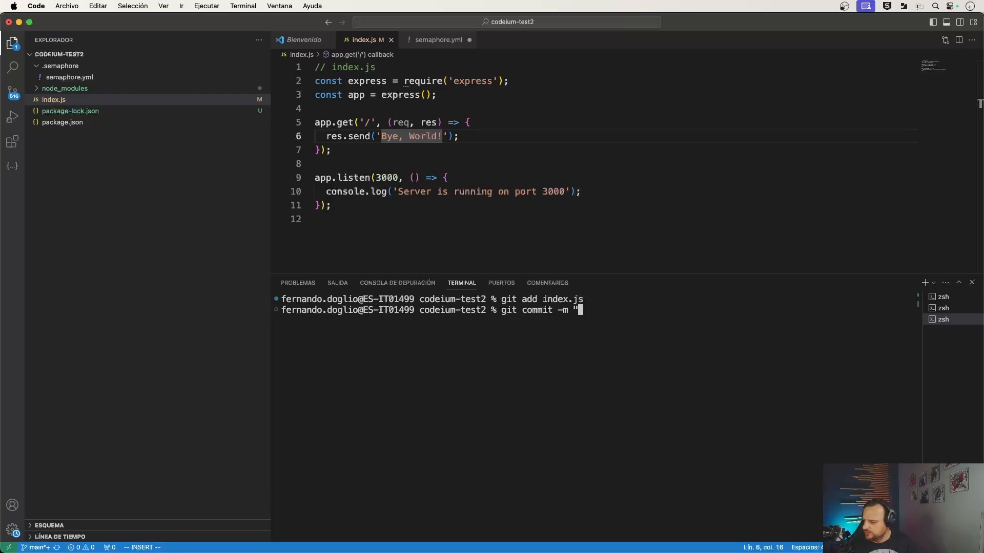
{"action": "type", "text": "trigger deploy\""}
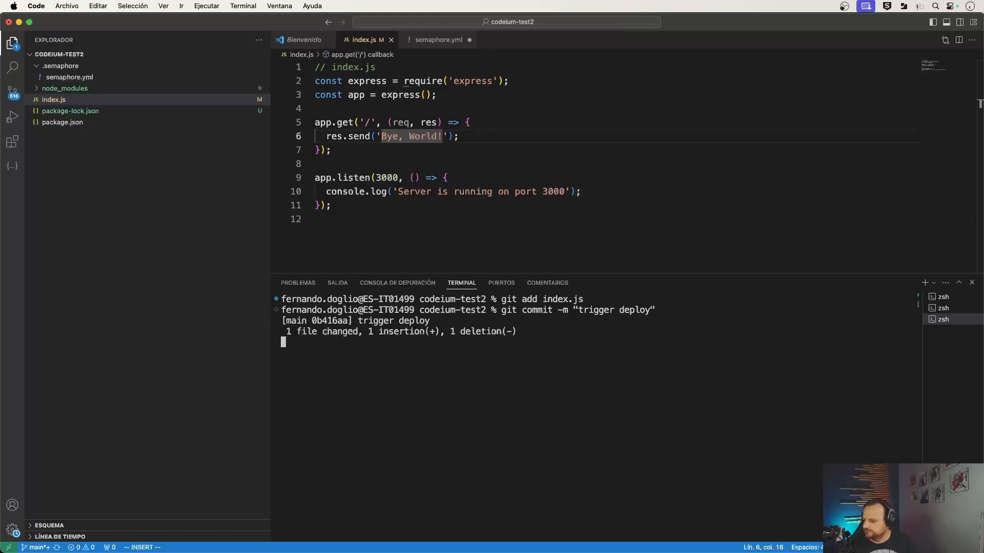
{"action": "type", "text": "git push"}
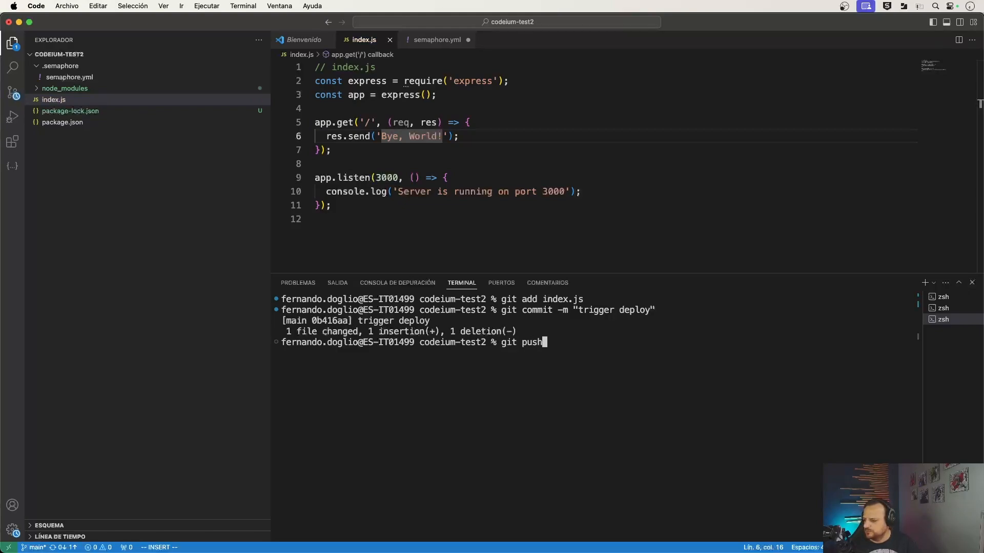
{"action": "type", "text": "origin main"}
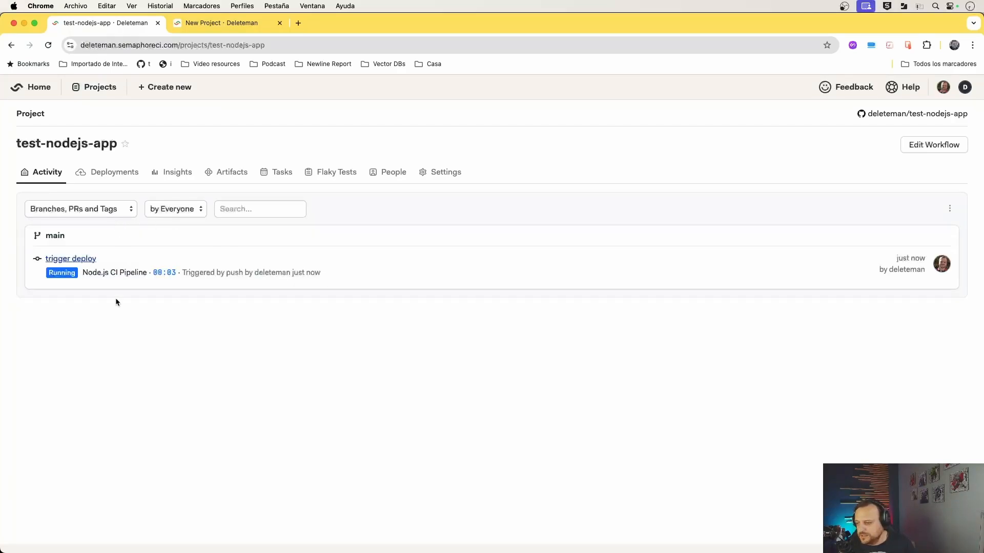
{"action": "mouse_move", "coordinate": [145, 328]}
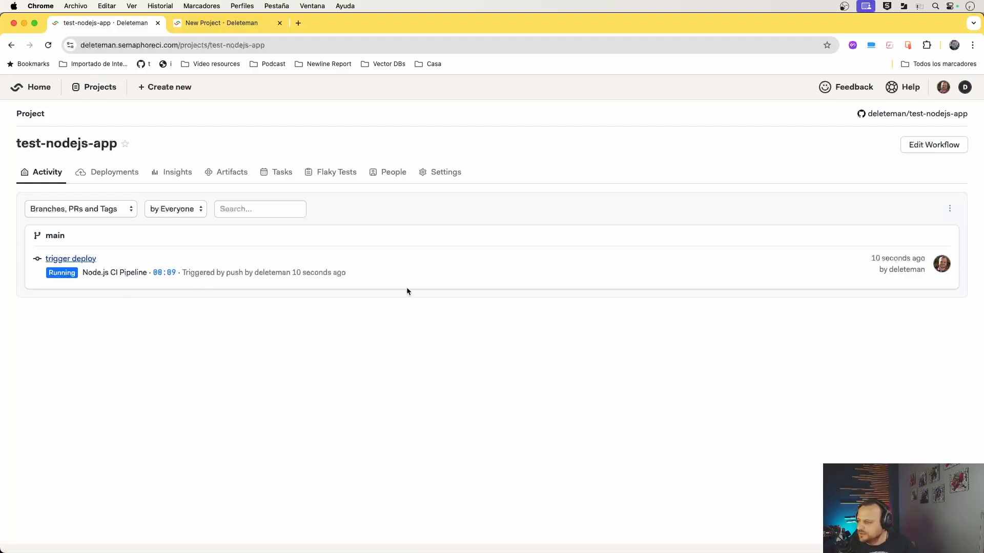
{"action": "mouse_move", "coordinate": [212, 296]}
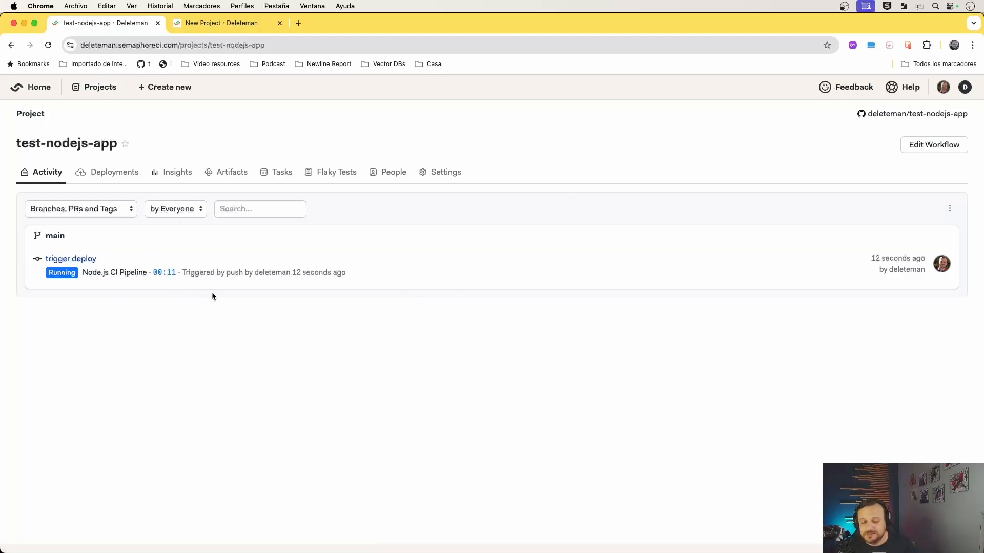